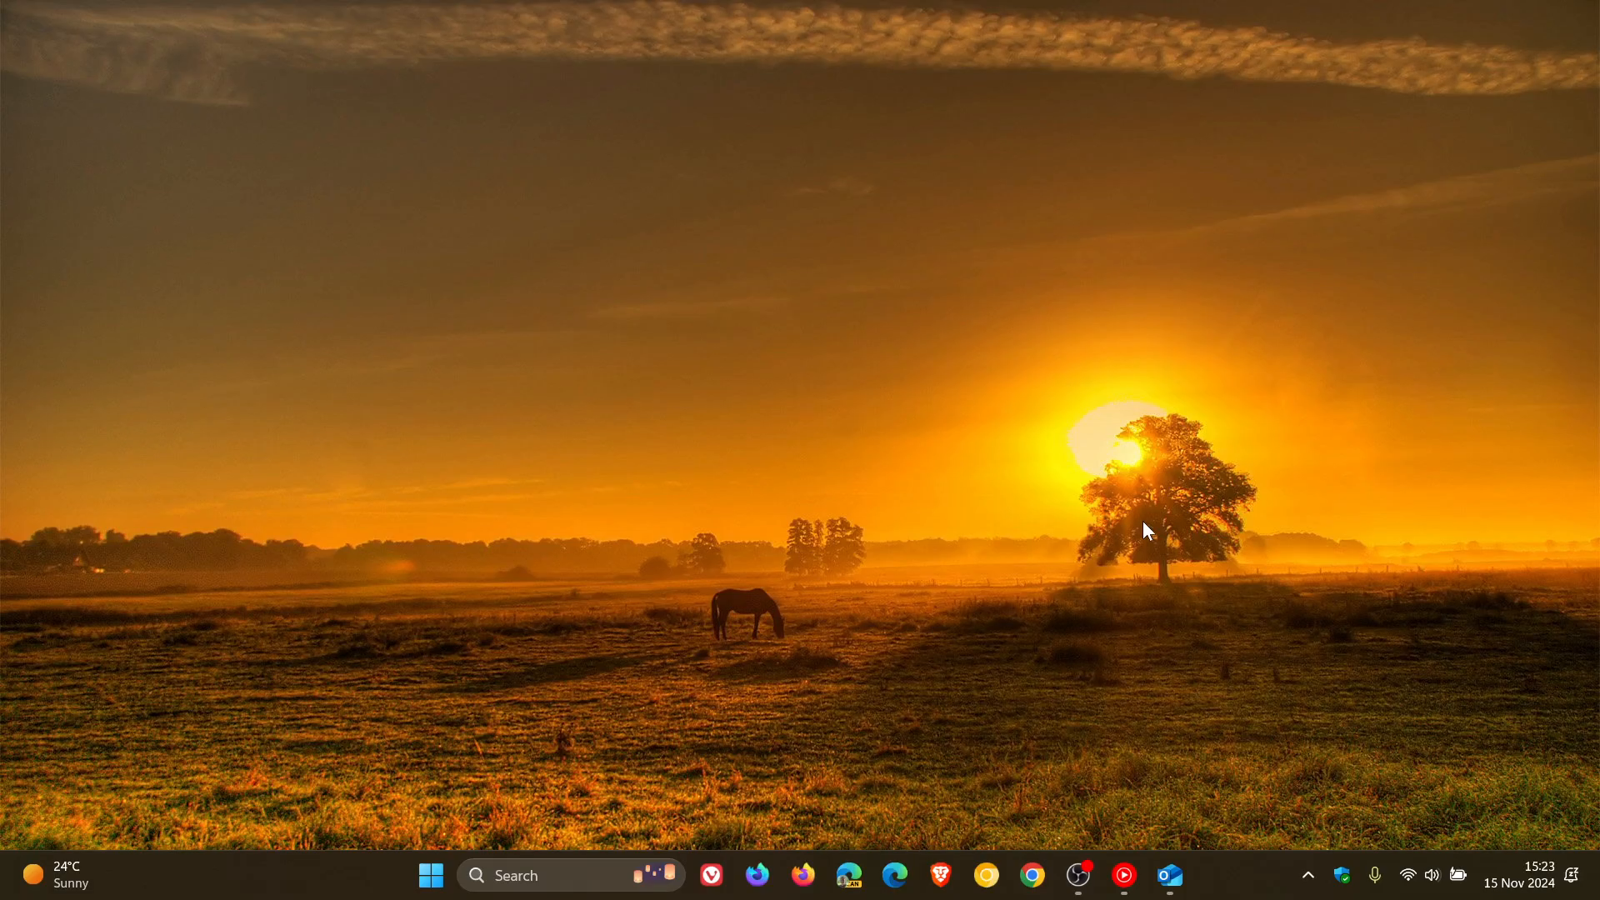
mouse_move(1215, 653)
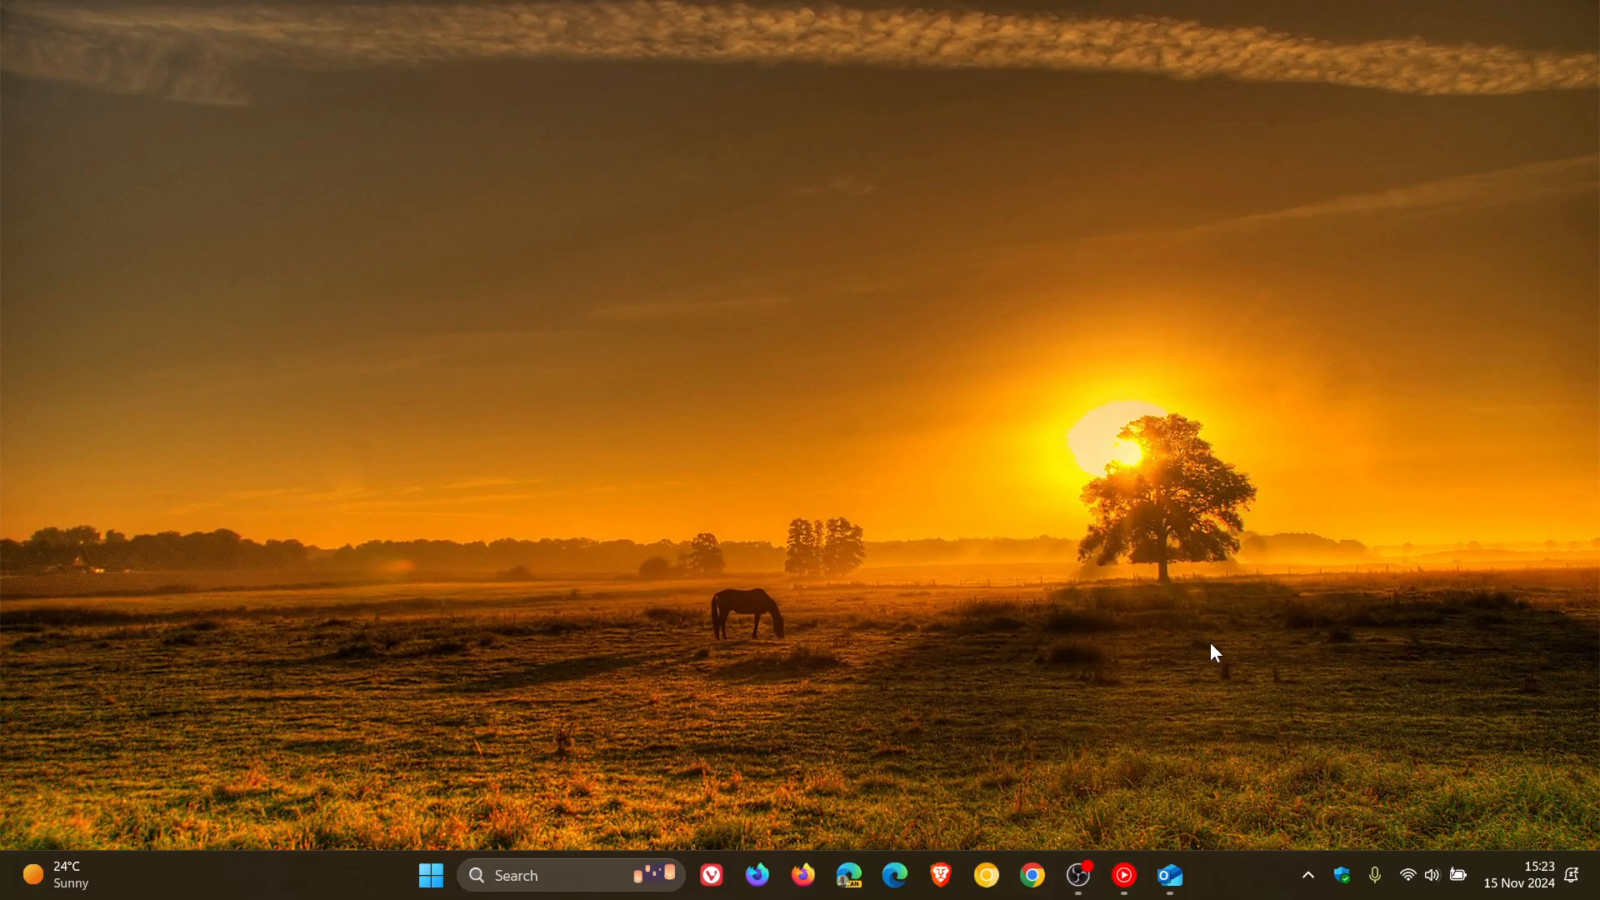
Step: Launch Outlook from the taskbar to show the Inbox with its single ad entry
left_click(1170, 875)
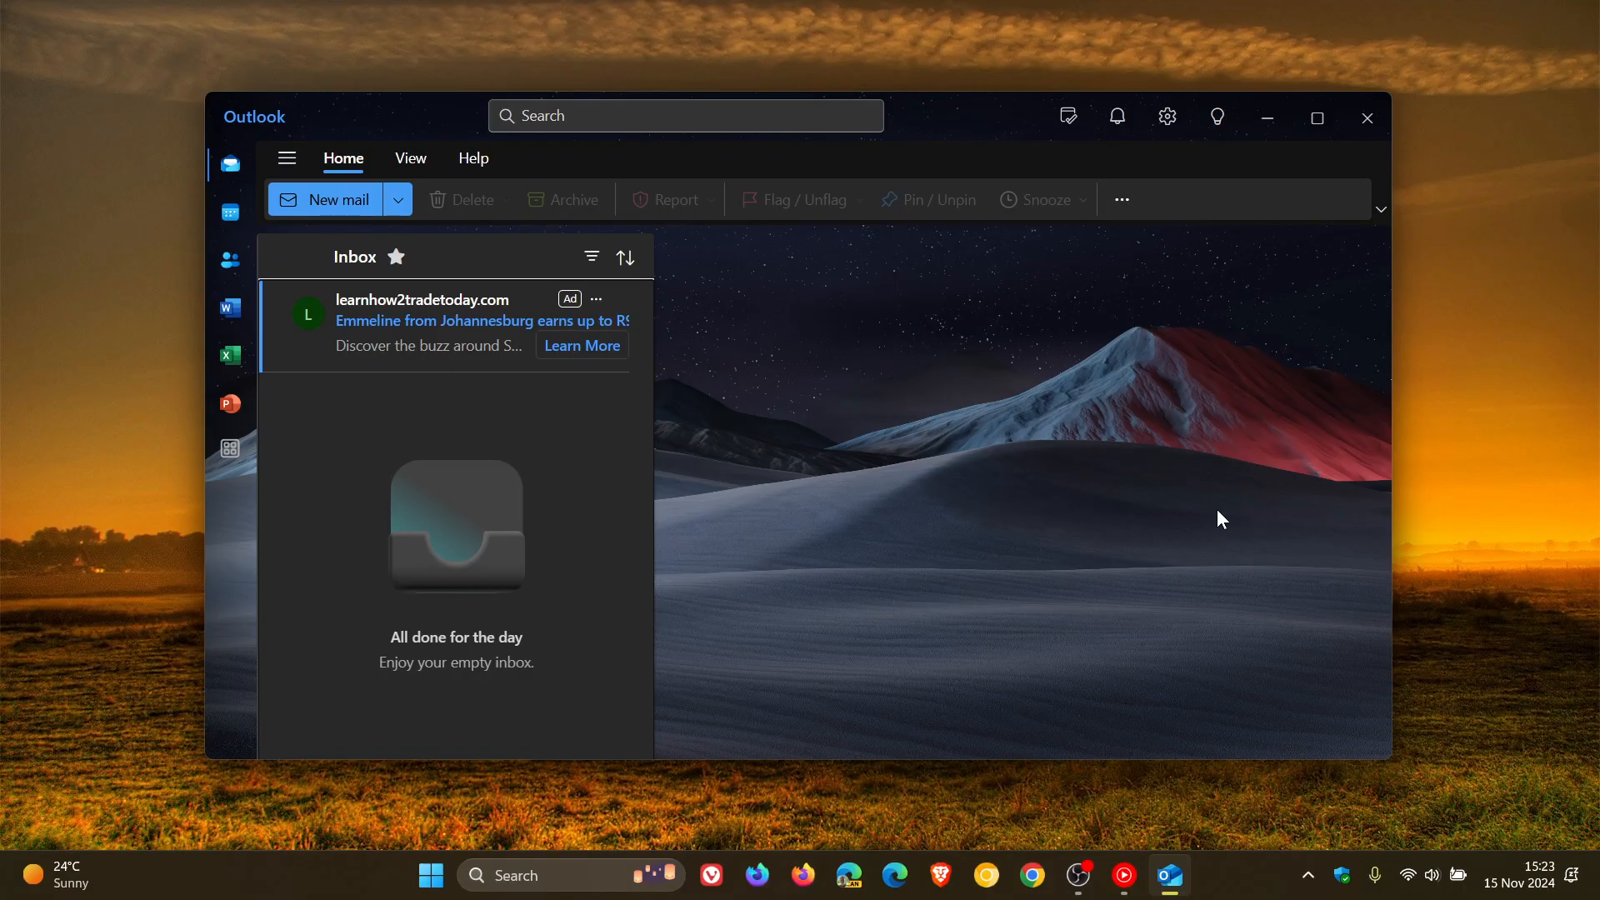
mouse_move(530, 394)
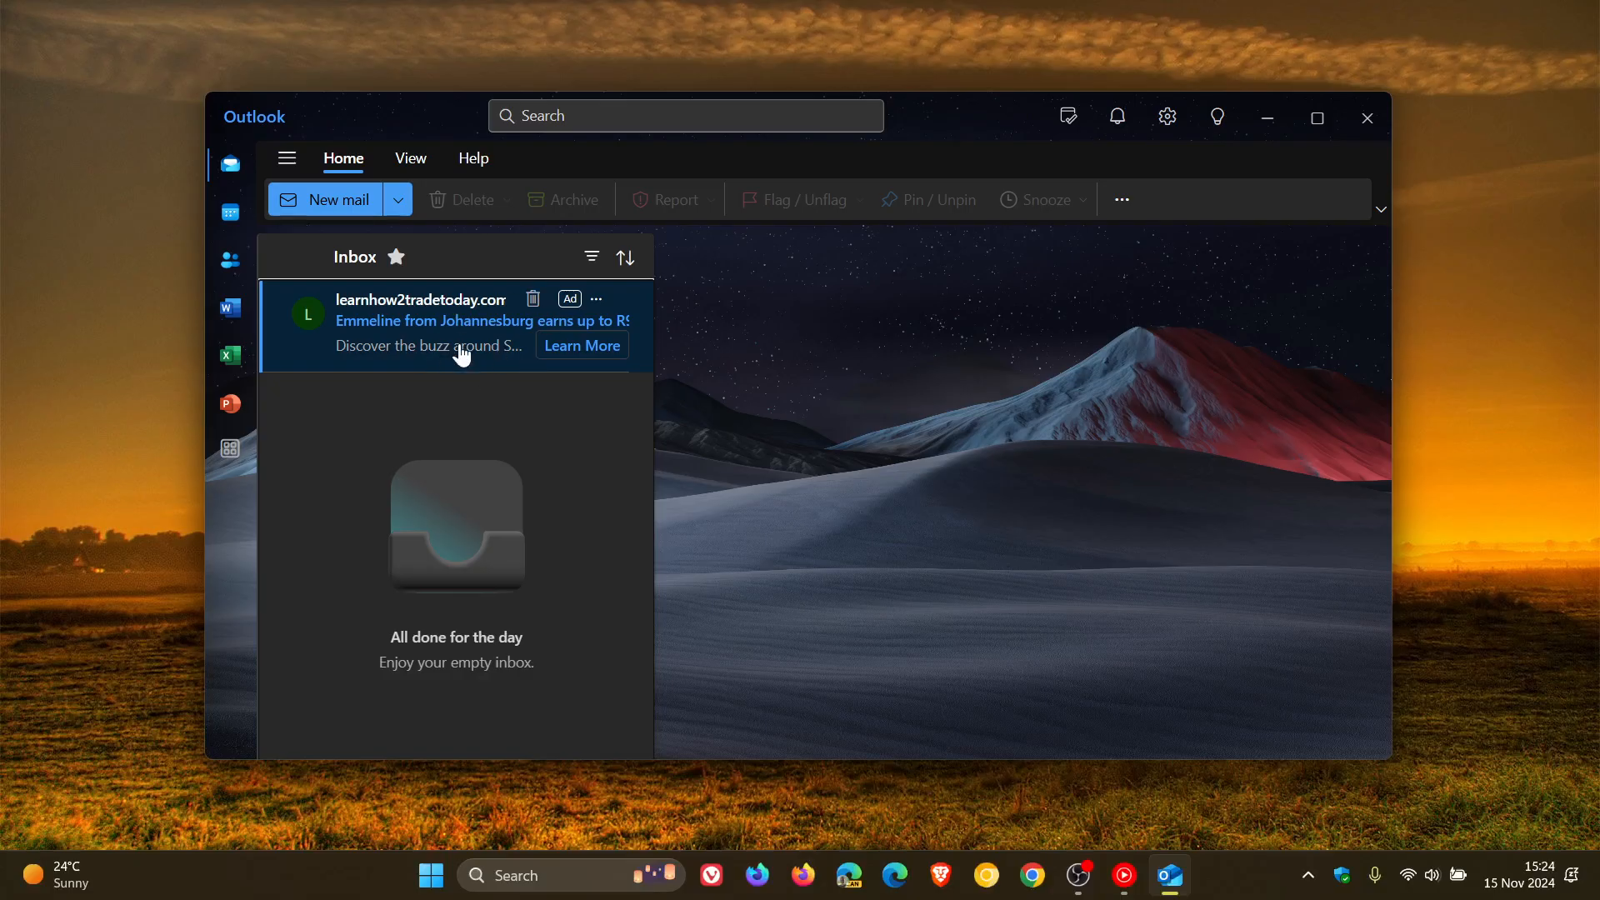
mouse_move(557, 438)
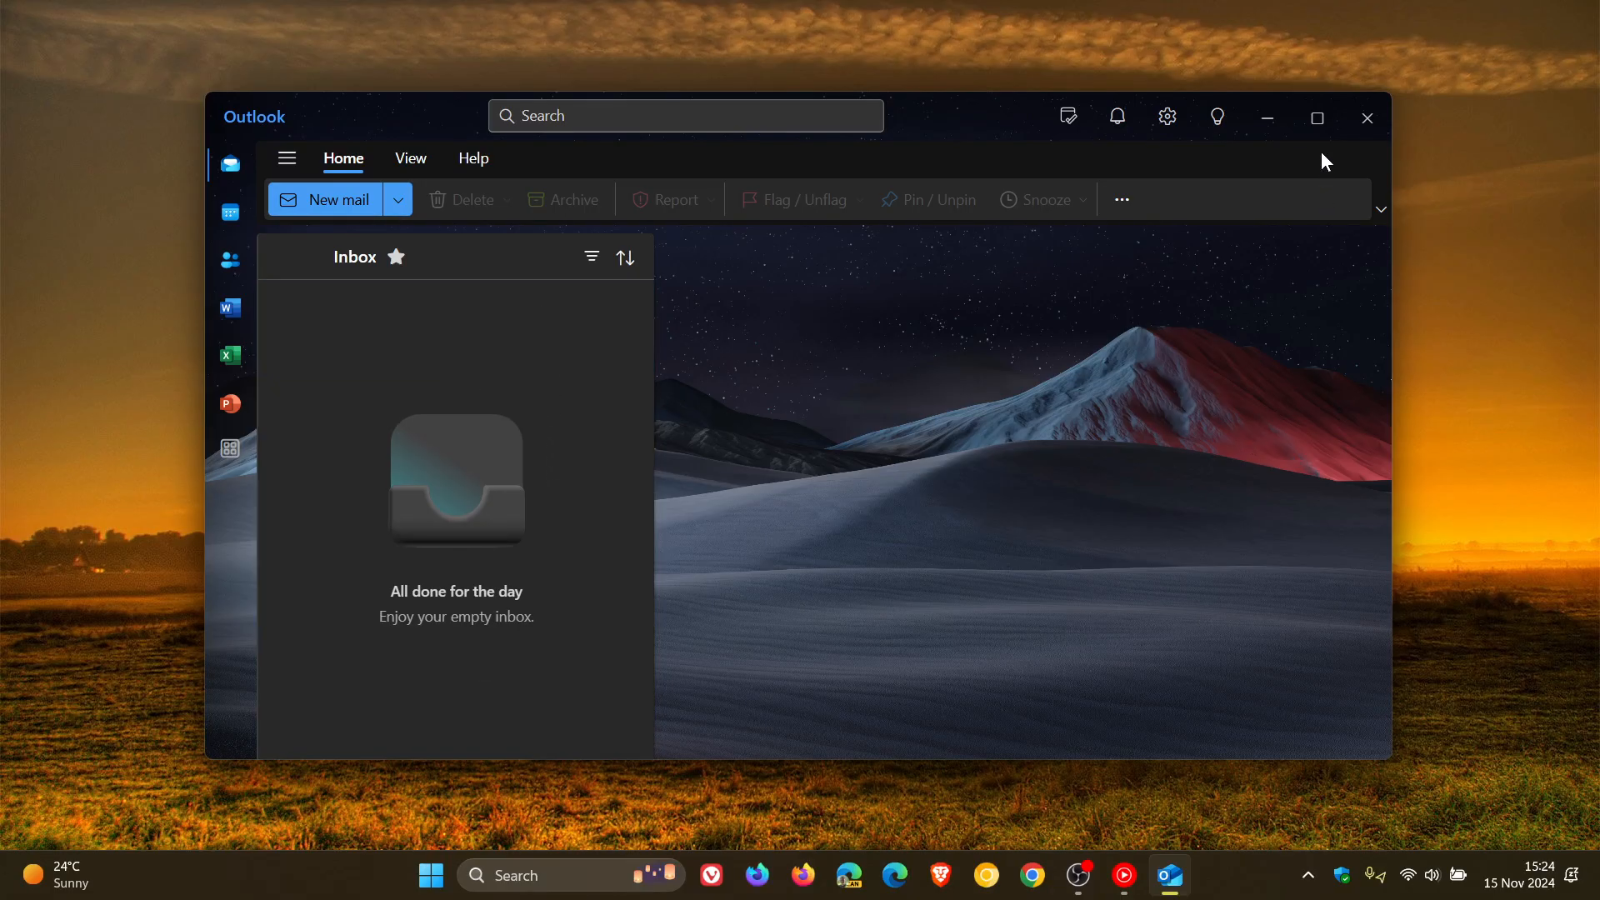
Step: Maximize the Outlook window so the now-empty Inbox fills the screen
left_click(1316, 116)
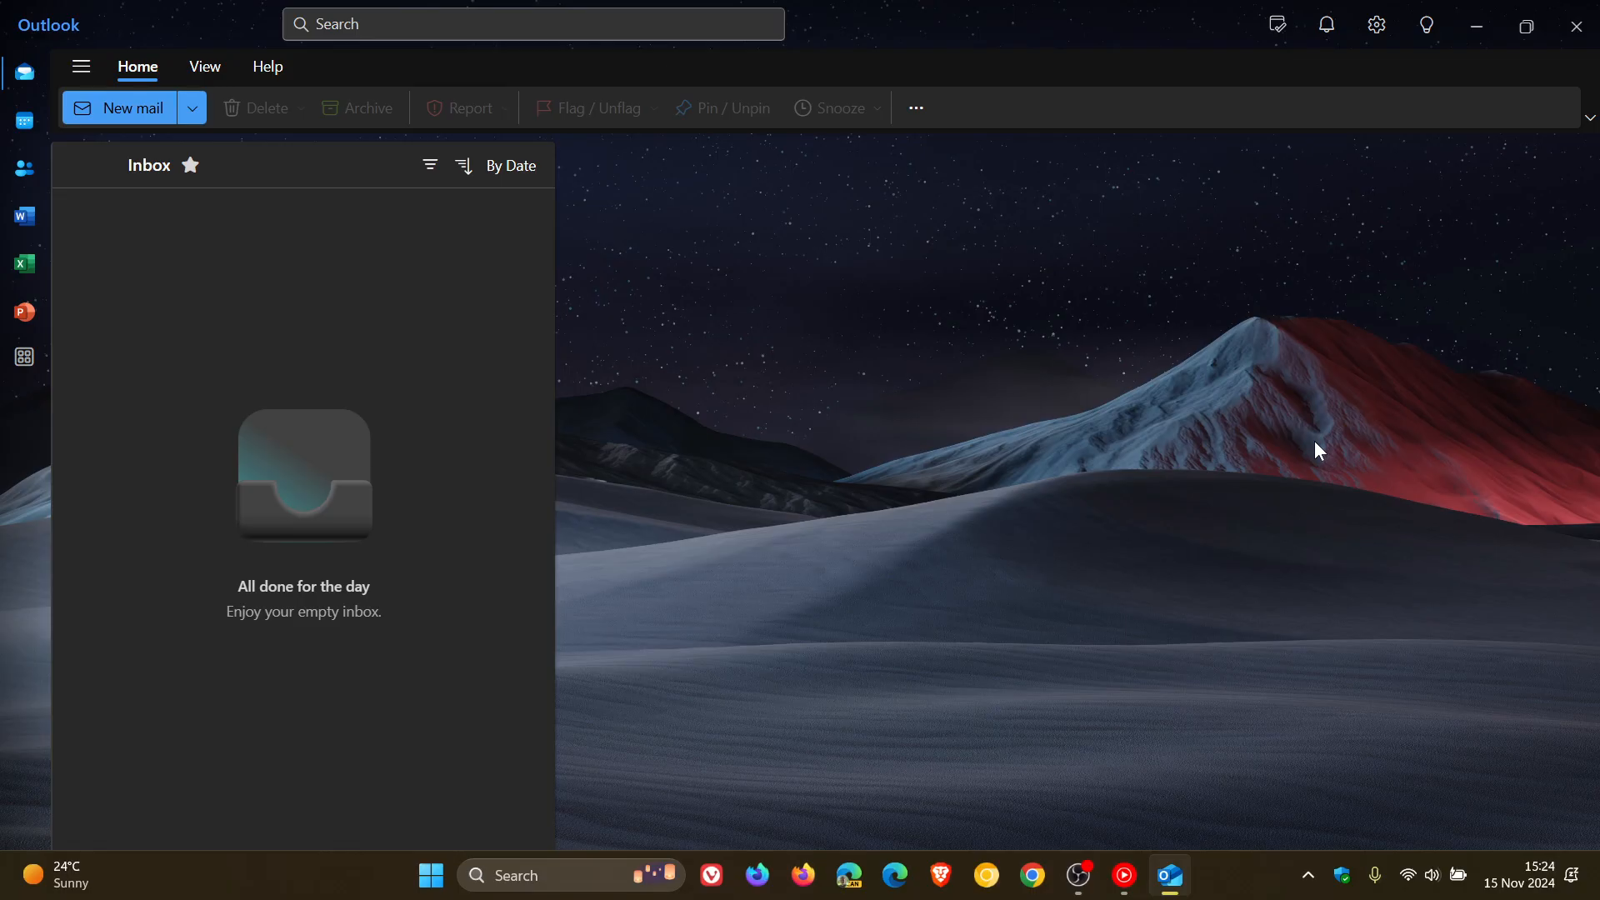
mouse_move(1417, 75)
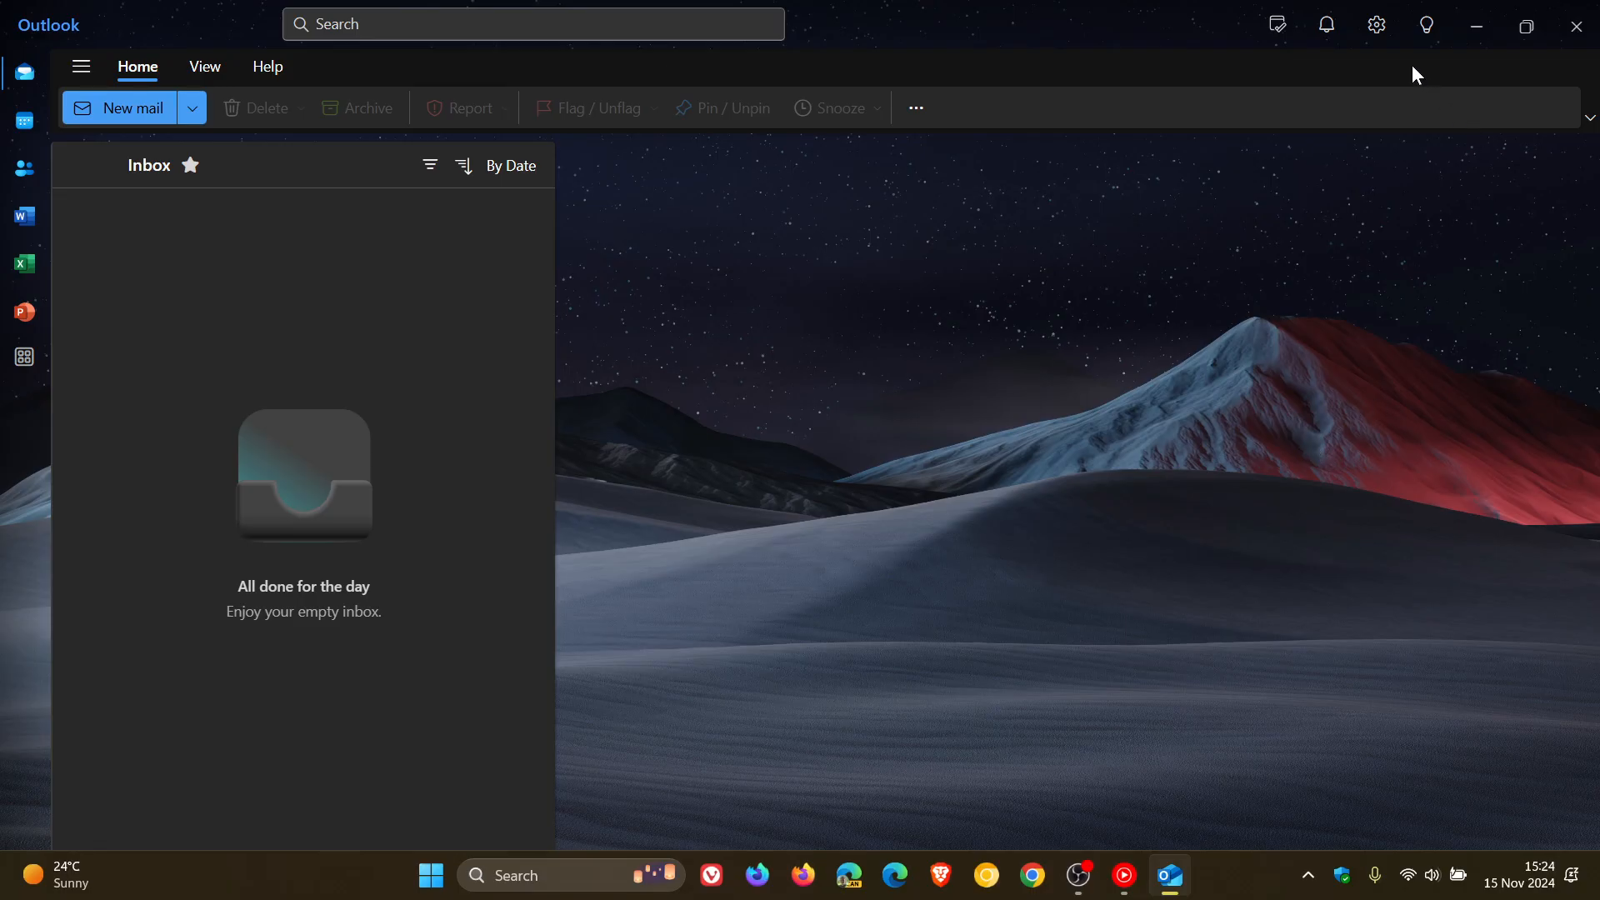
Step: Show the Settings > Accounts > Email accounts page listing the Gmail account
left_click(1375, 25)
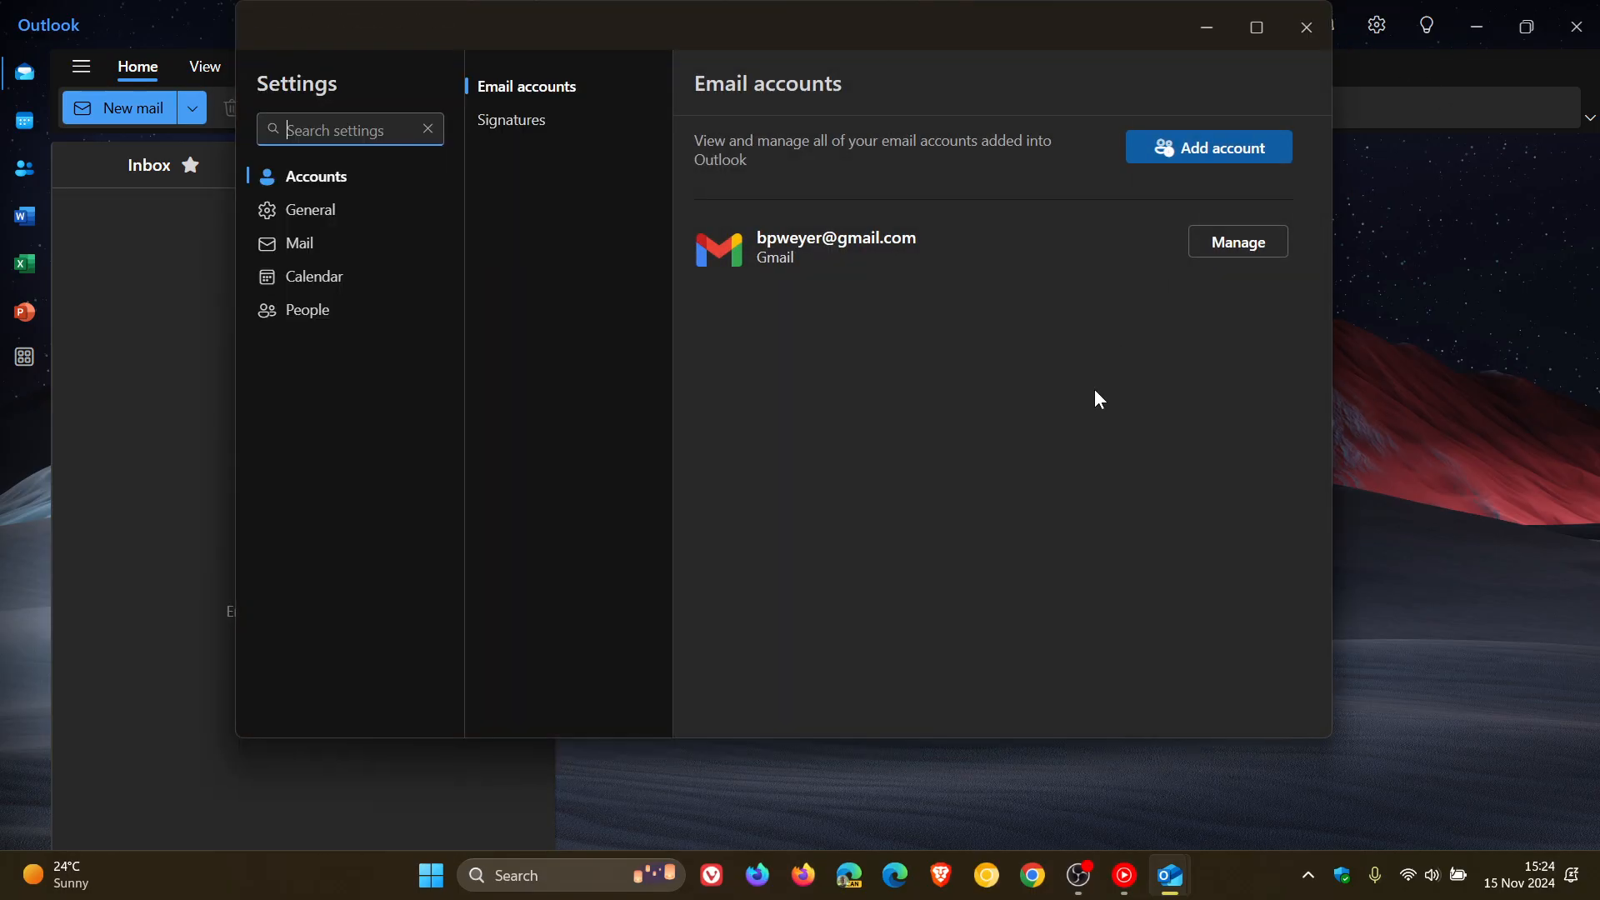
mouse_move(1122, 398)
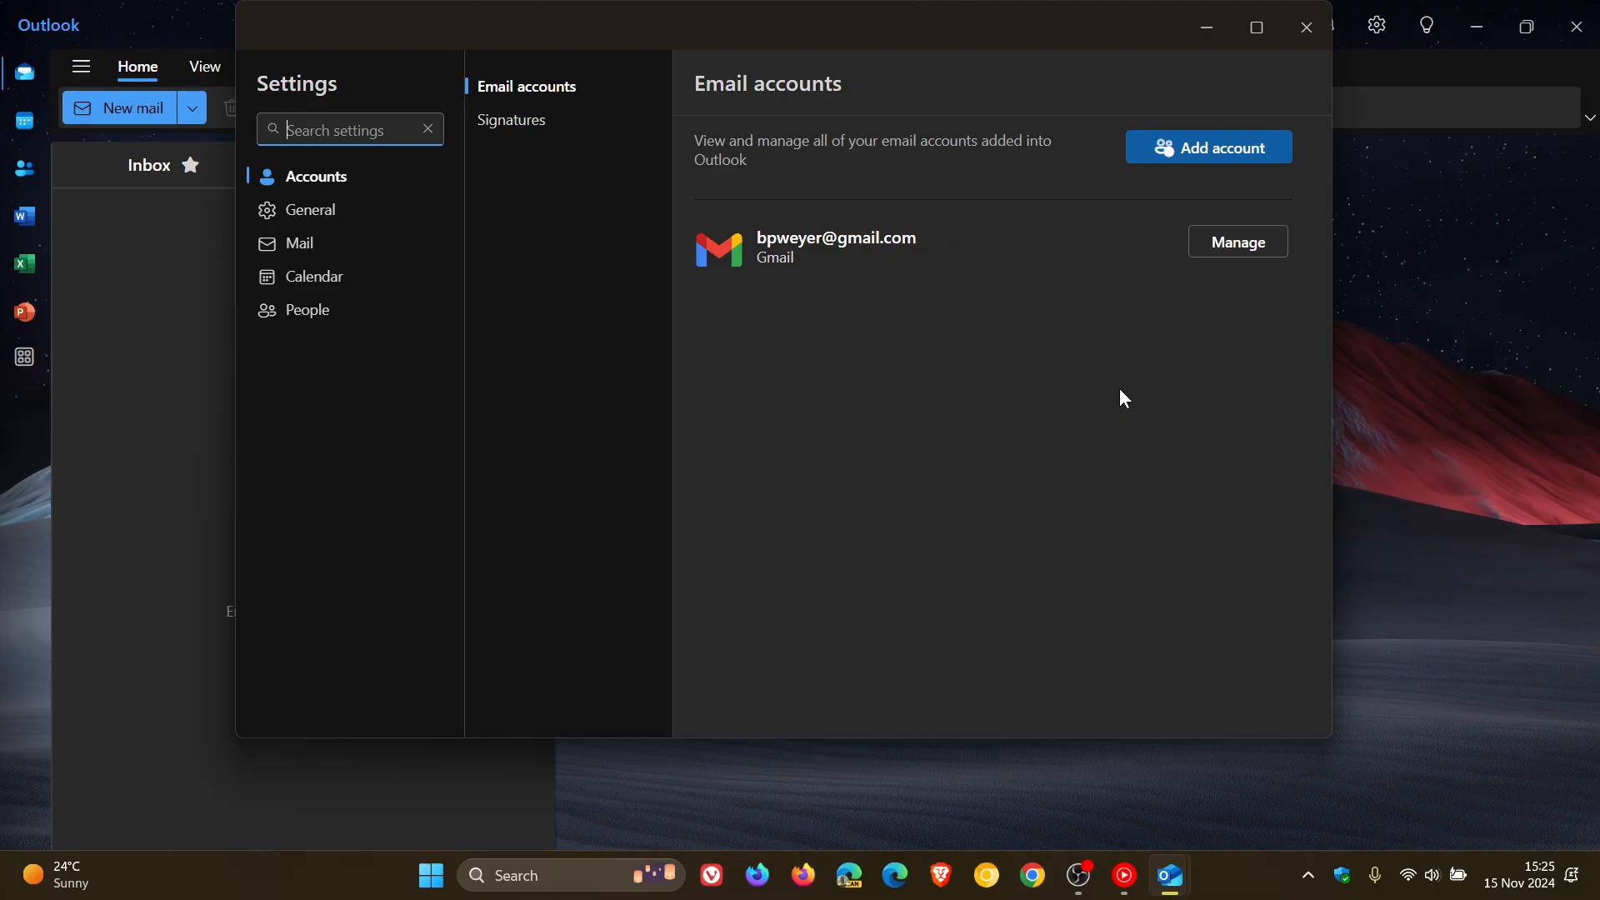
mouse_move(1122, 407)
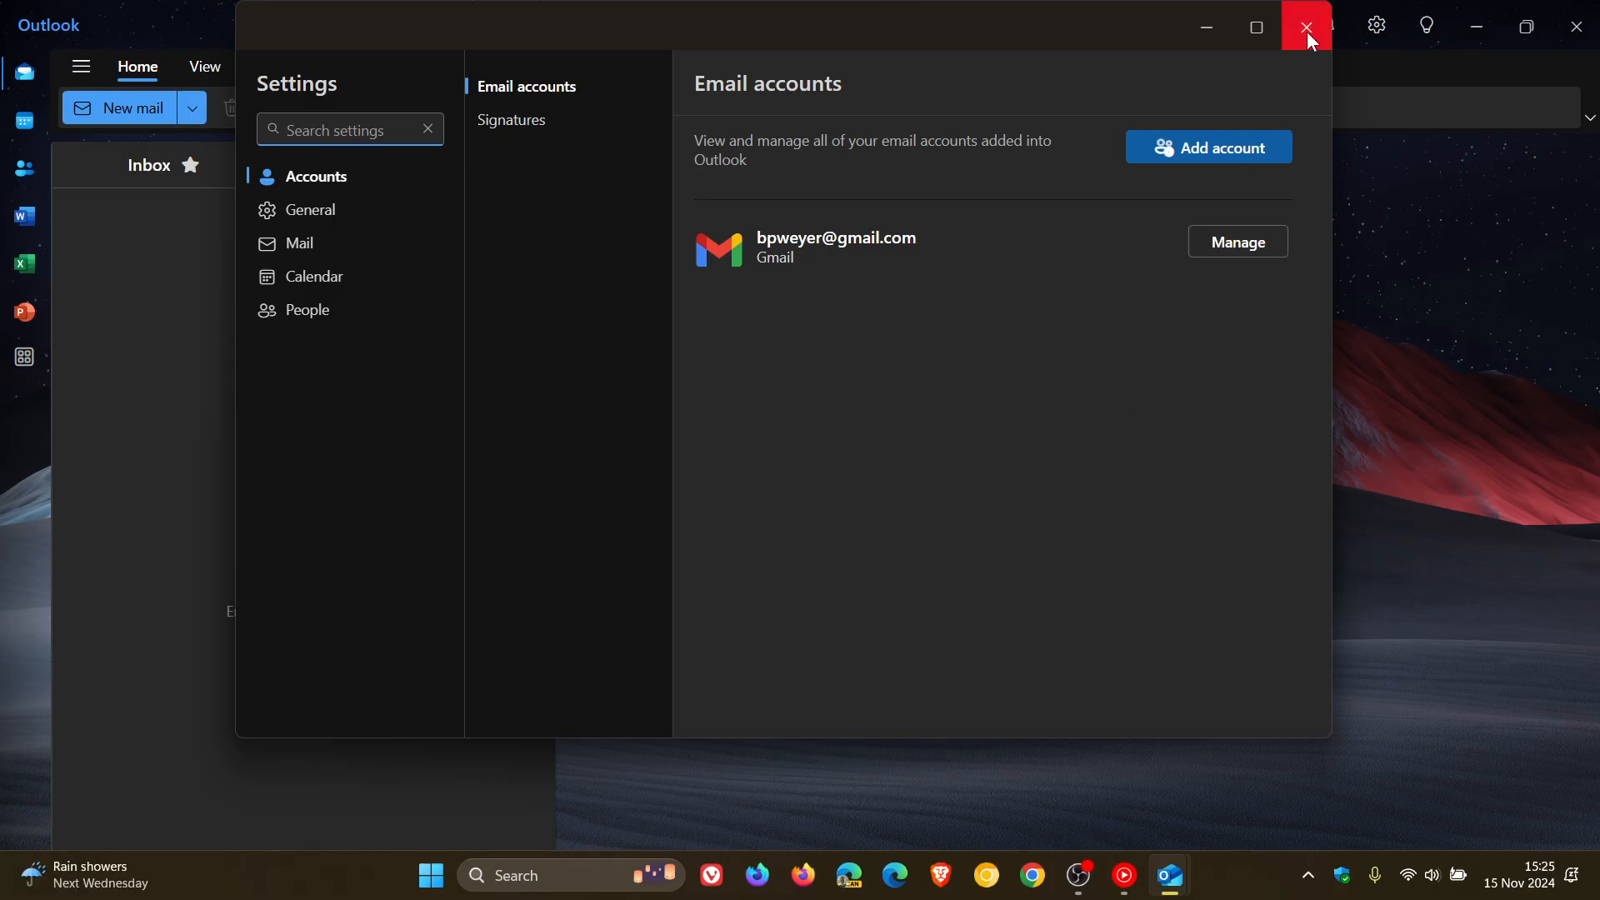
Step: Close Settings, restore the window size, and show the Calendar day view for November 15, 2024
left_click(1306, 28)
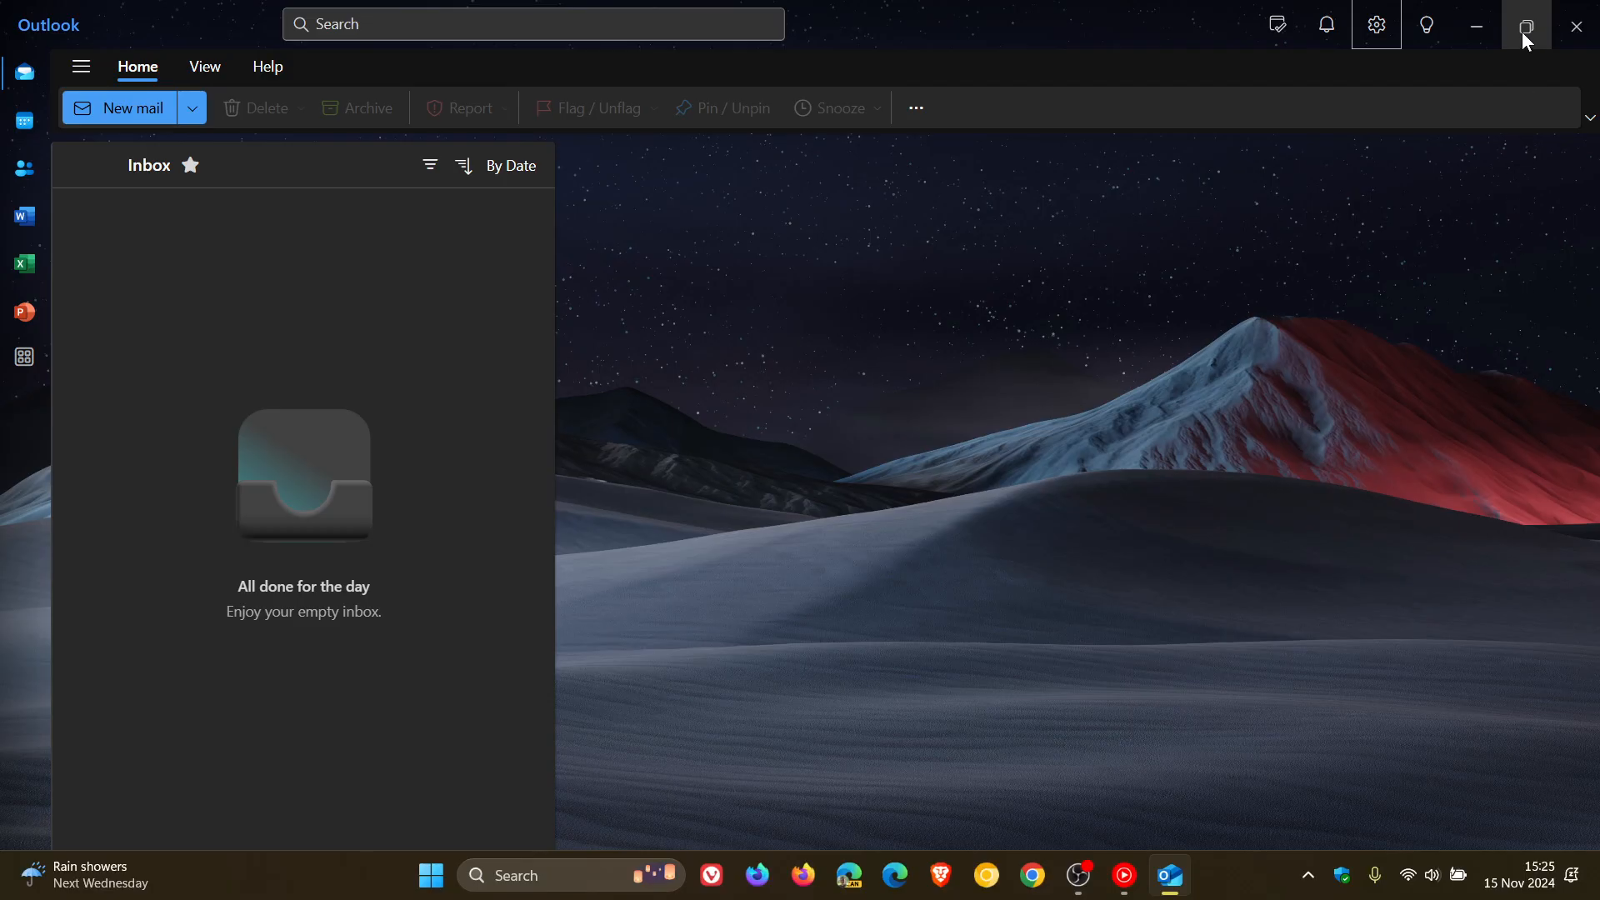
left_click(1529, 25)
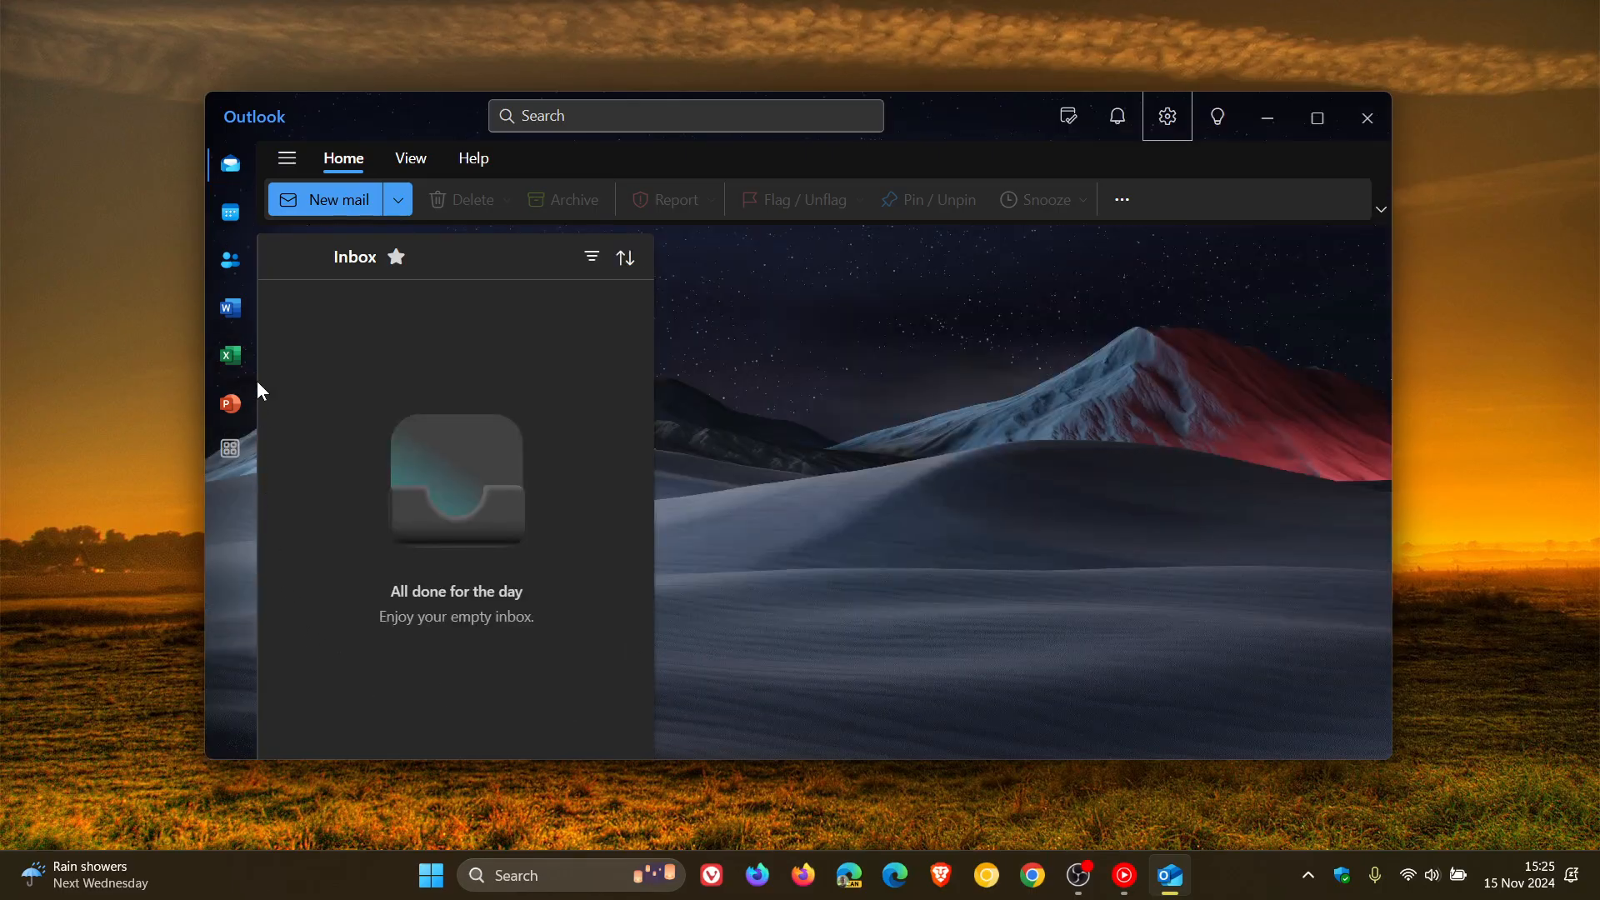
mouse_move(230, 355)
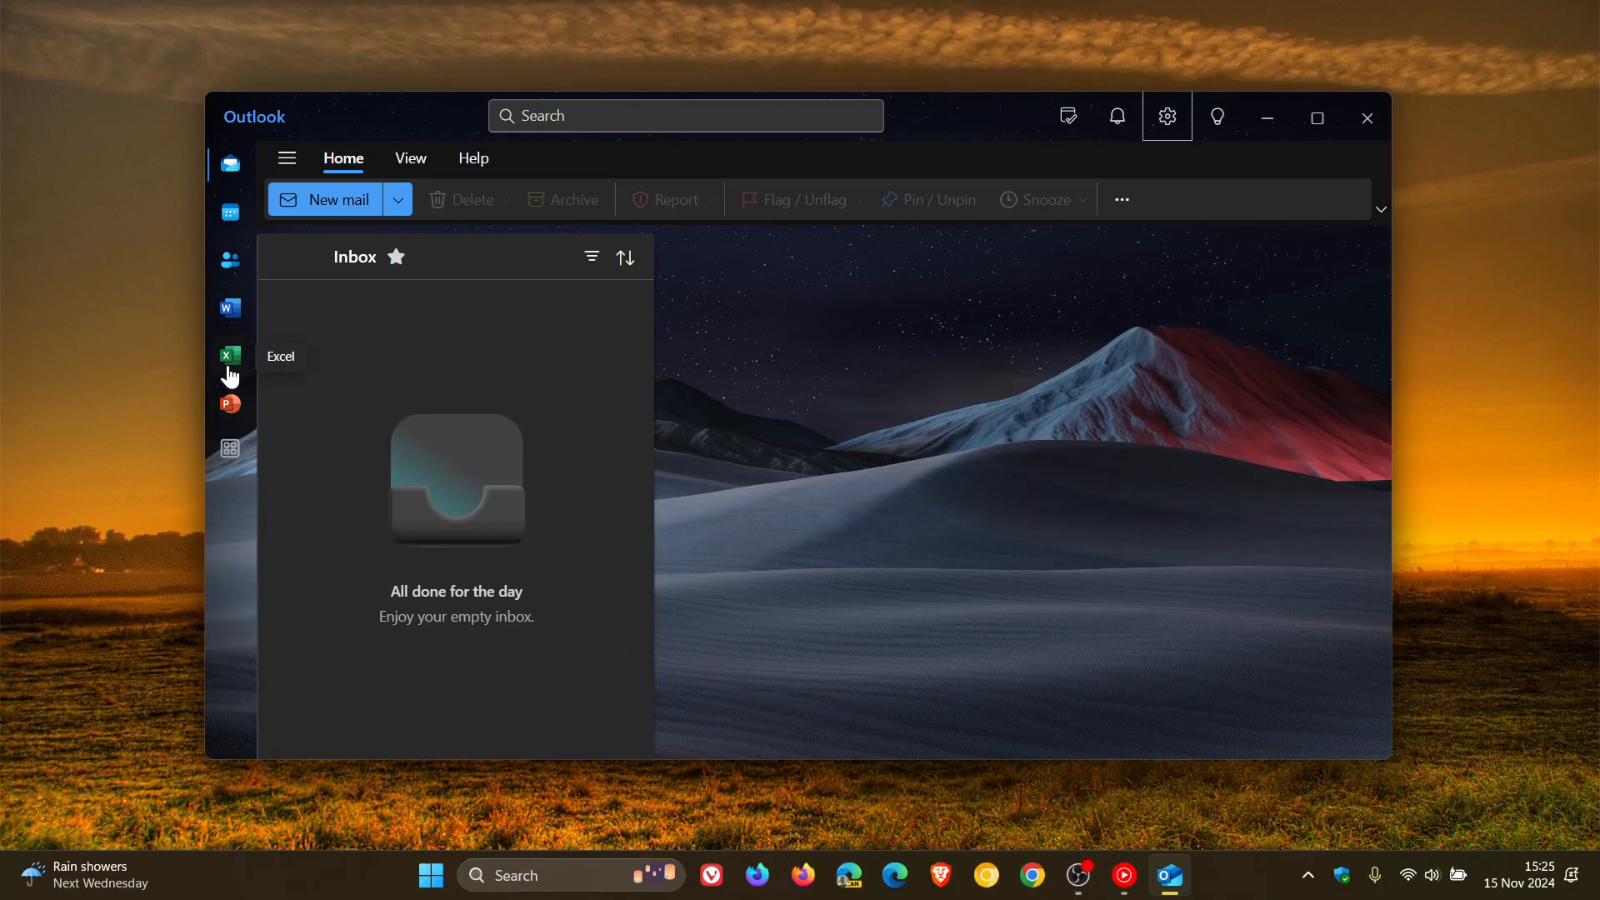
mouse_move(230, 452)
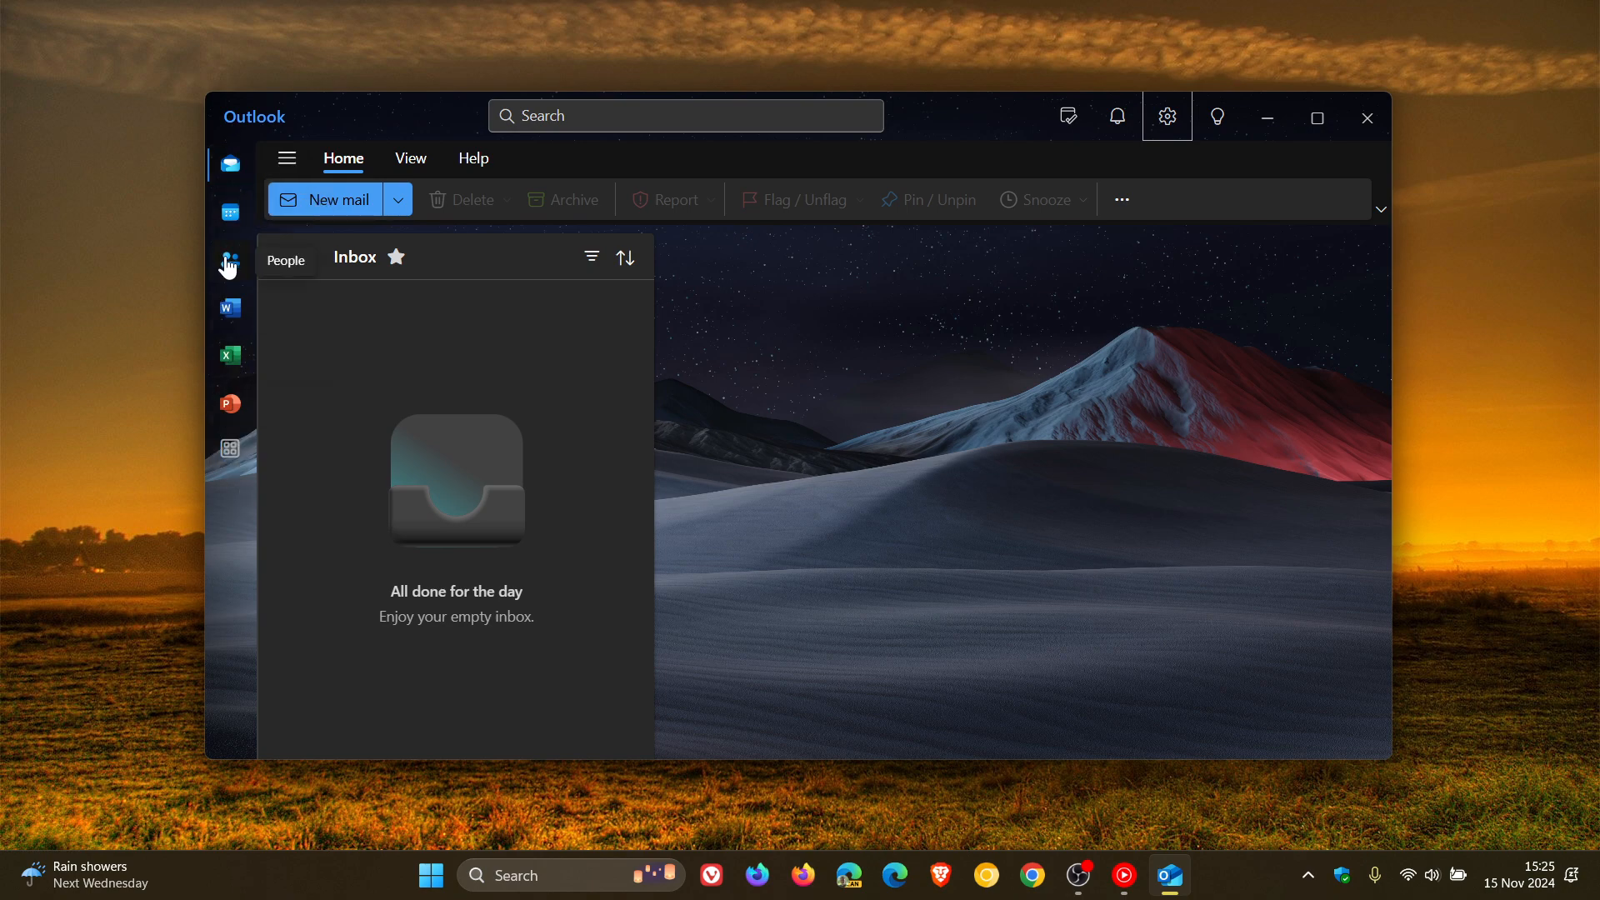
mouse_move(229, 404)
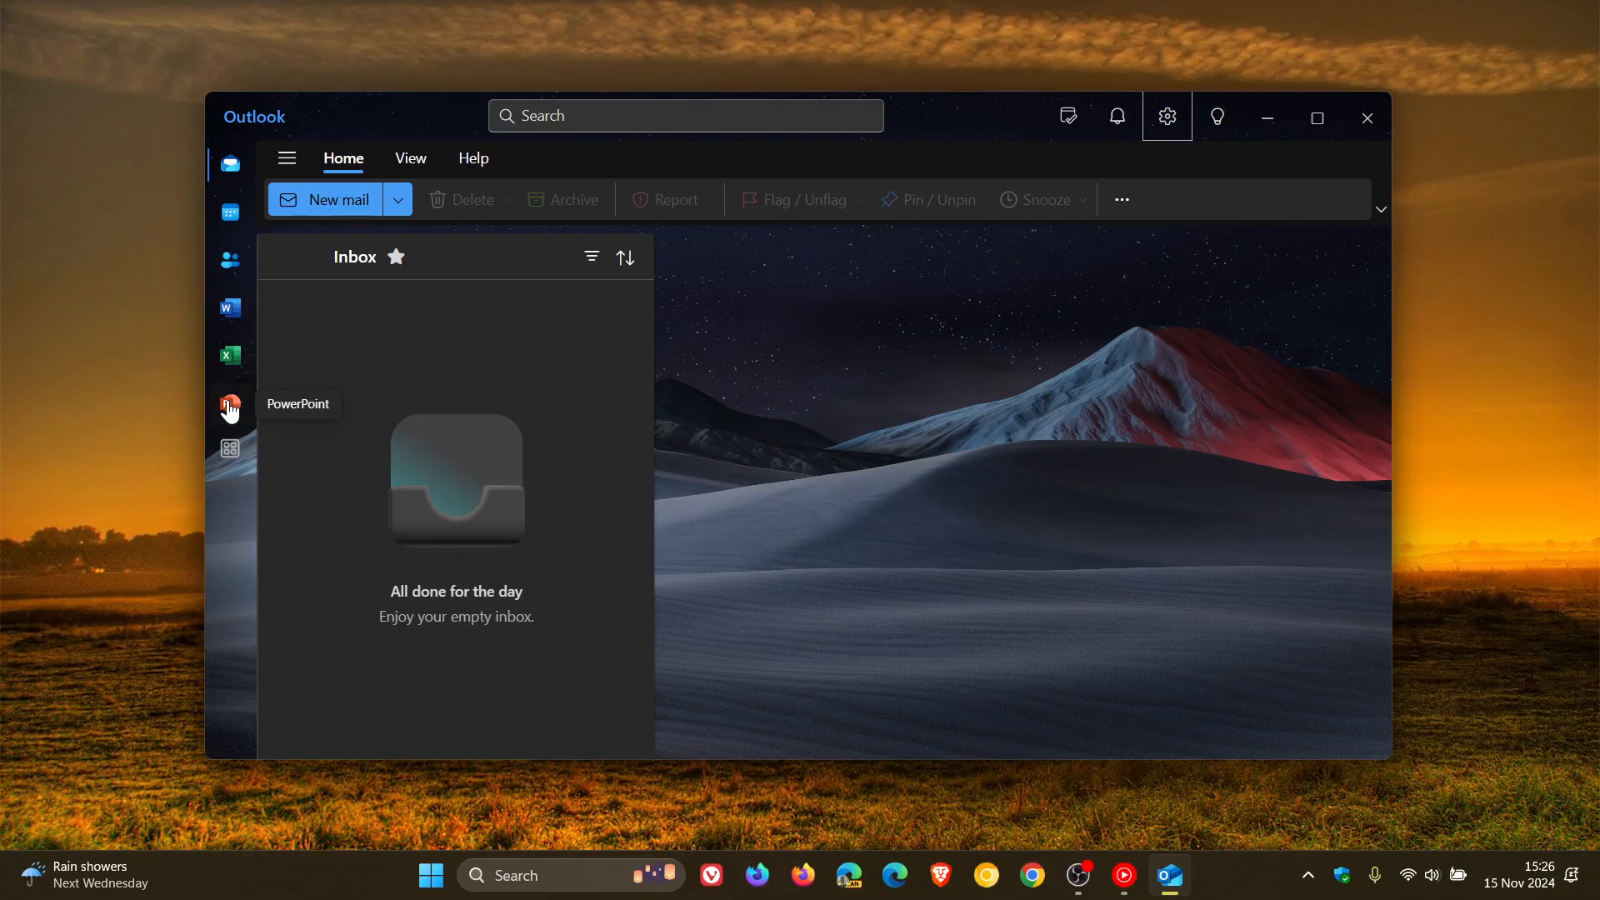
mouse_move(1003, 465)
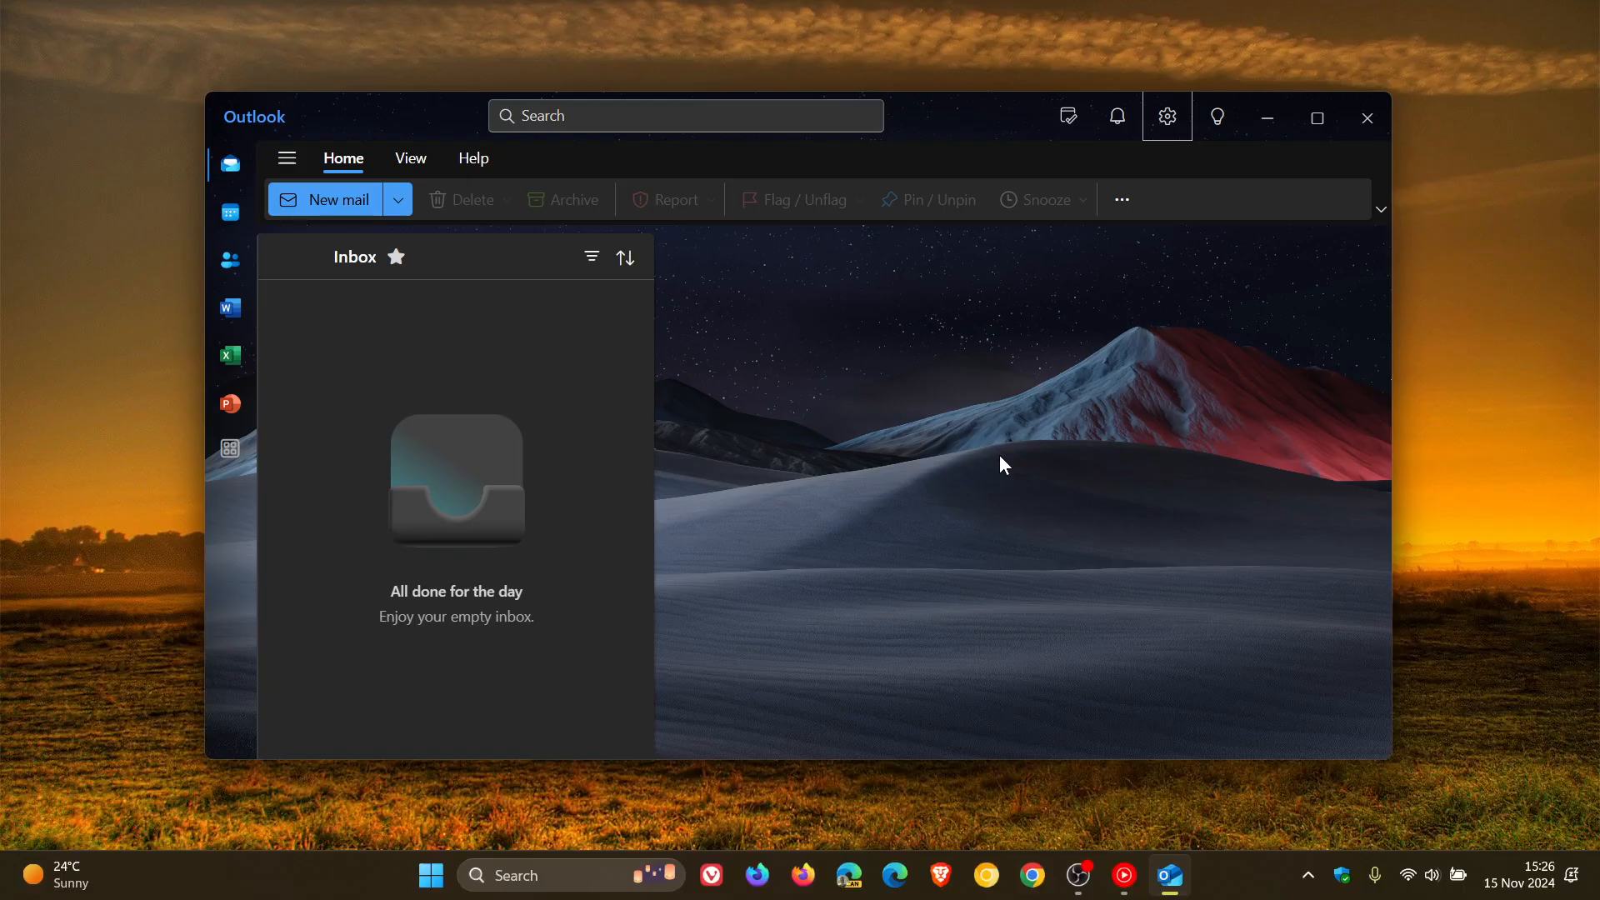
mouse_move(1099, 517)
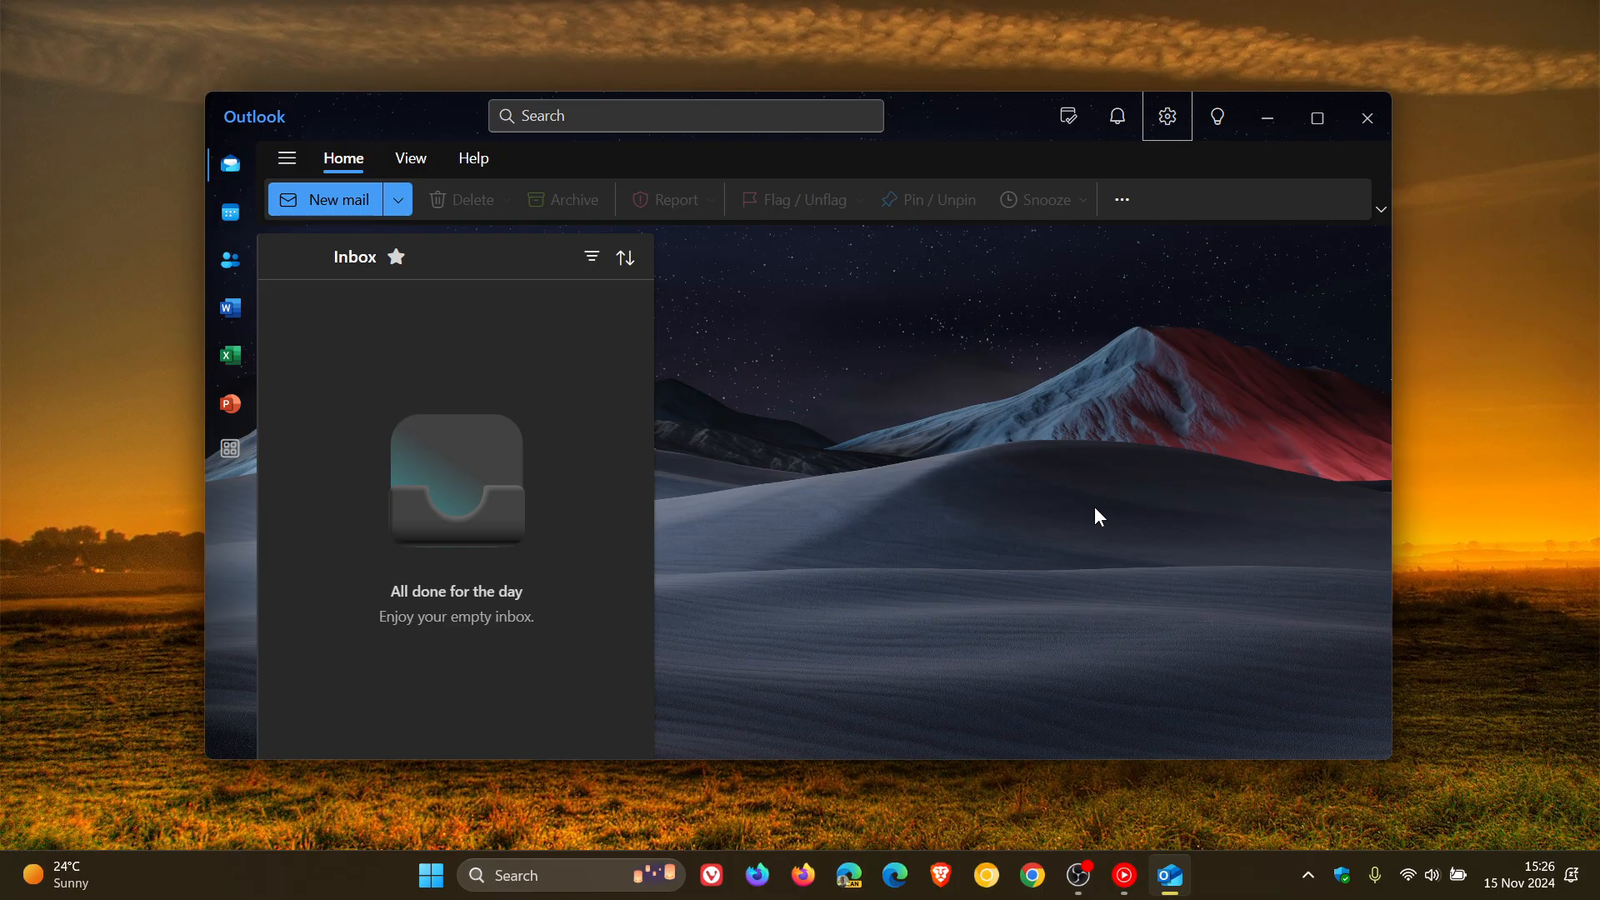
mouse_move(781, 543)
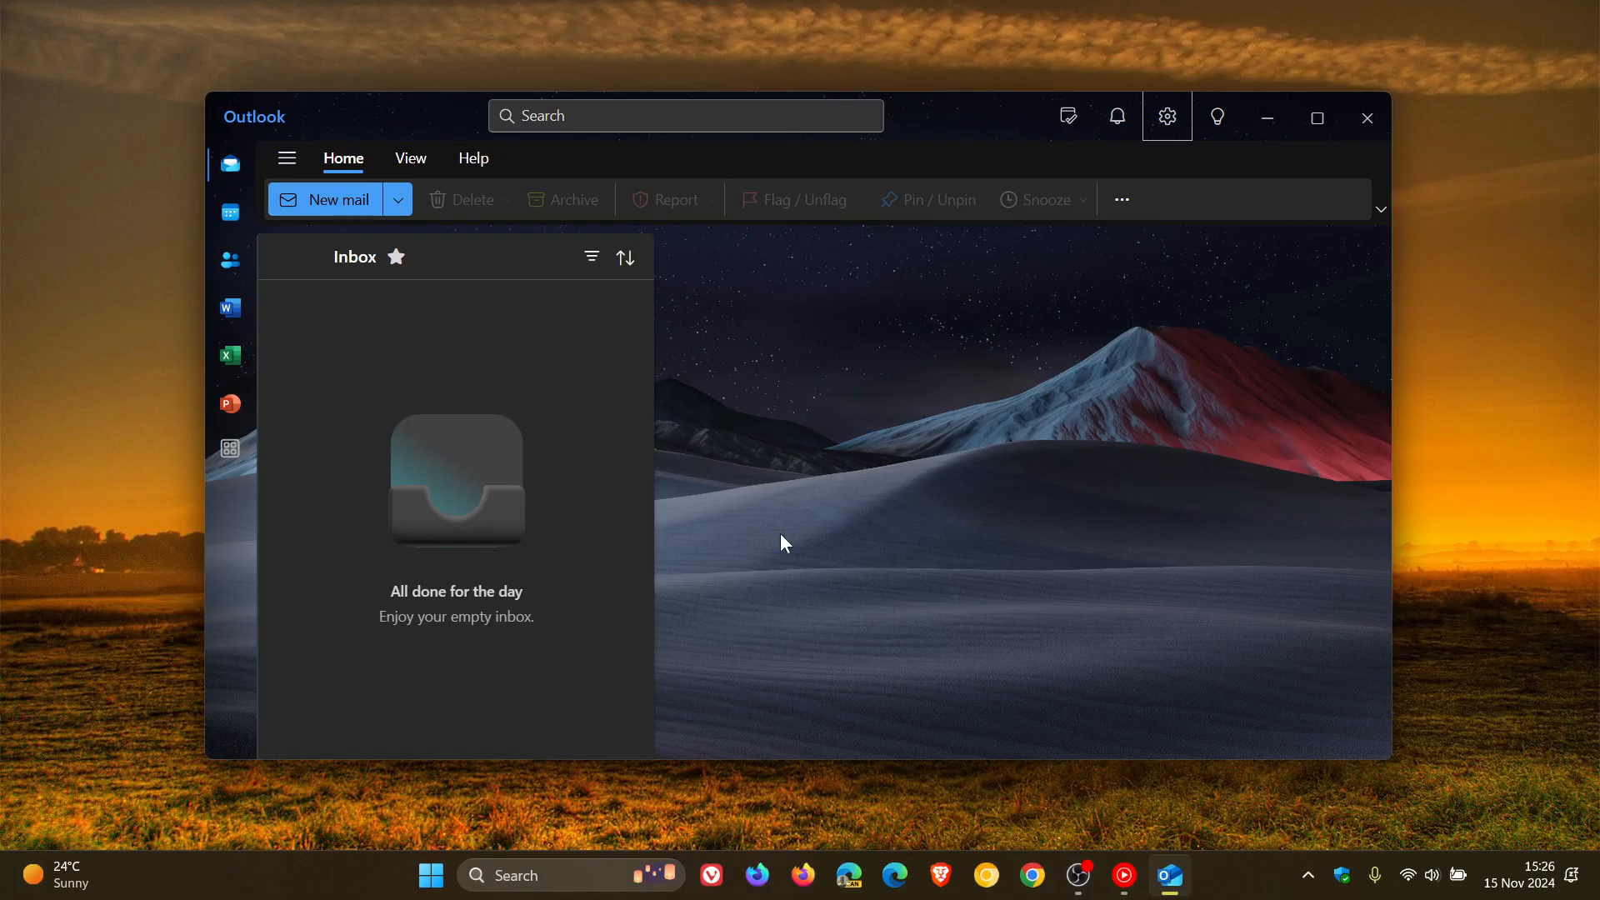
mouse_move(228, 212)
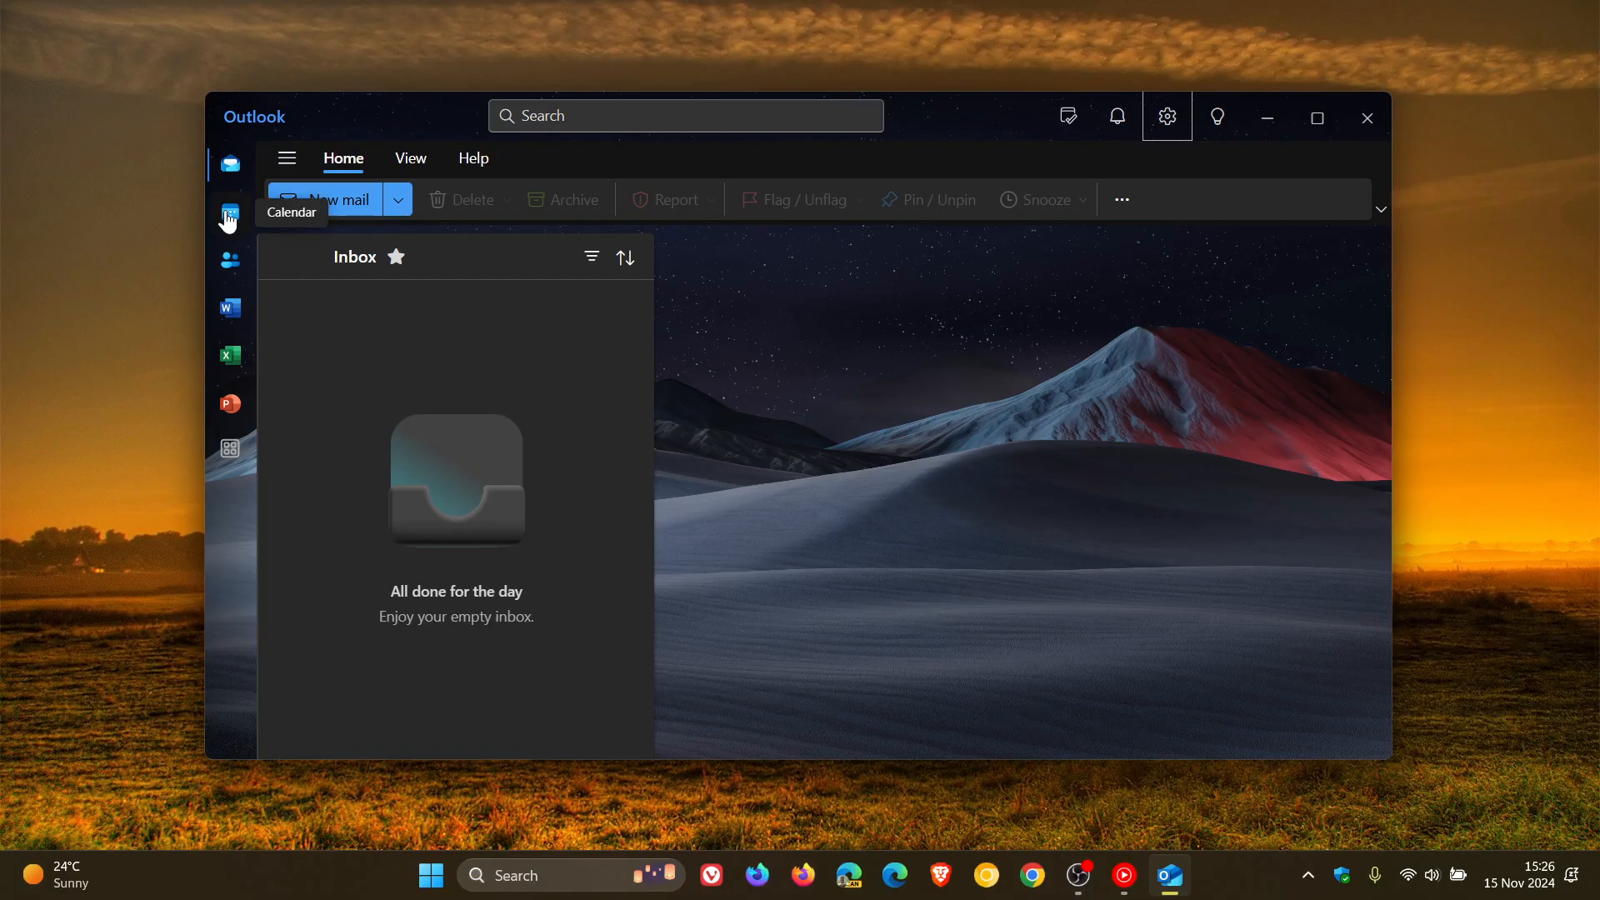
left_click(230, 212)
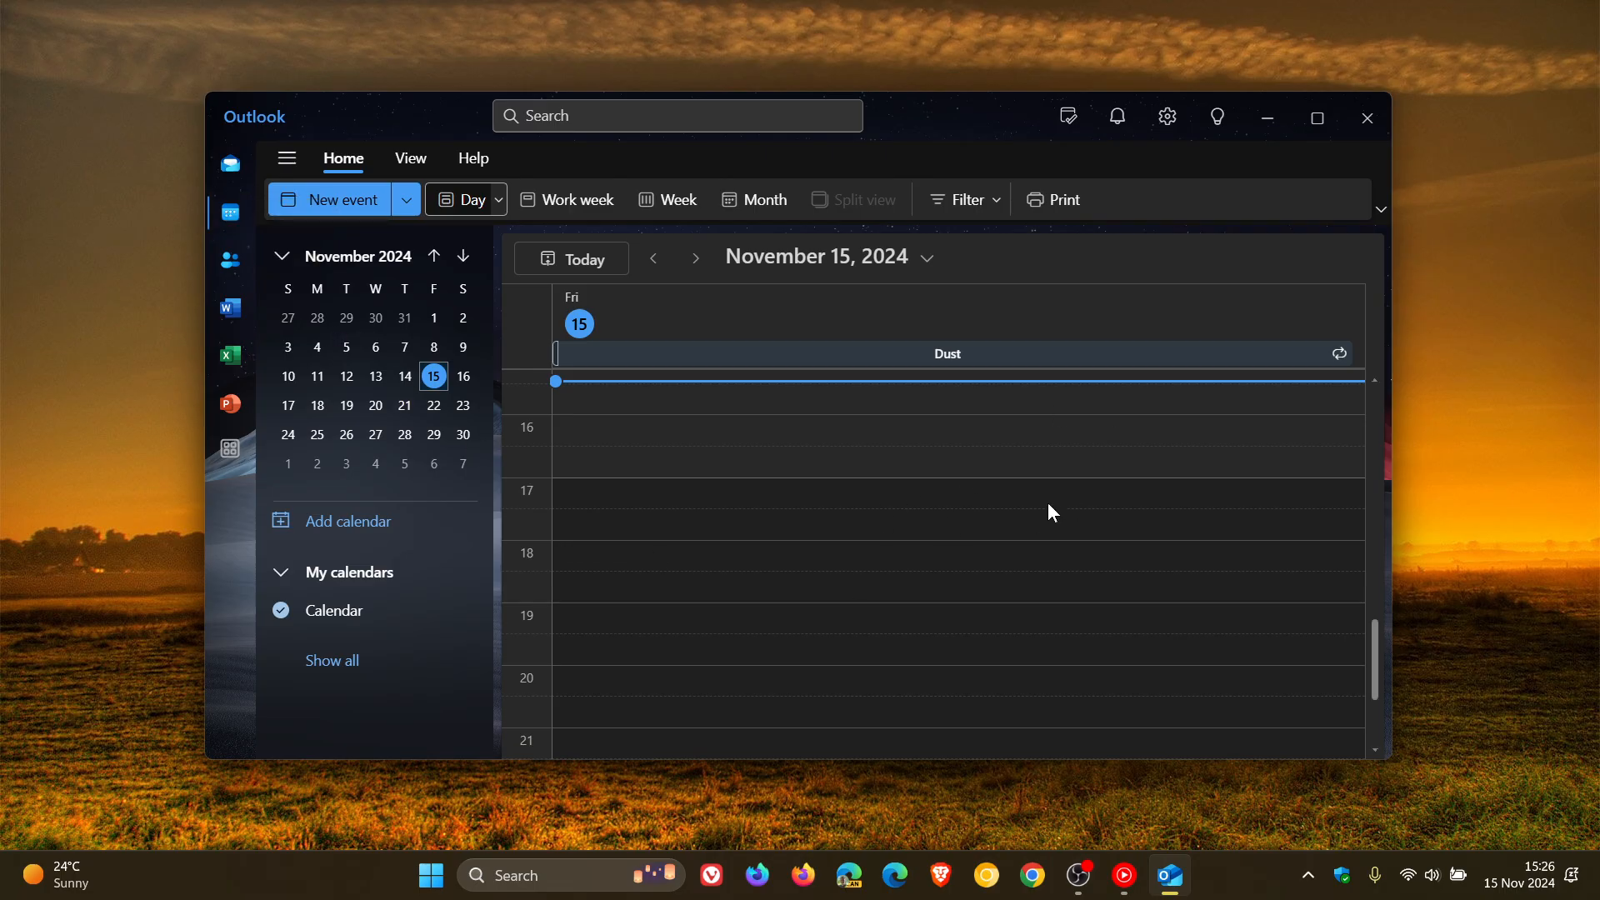
mouse_move(1030, 510)
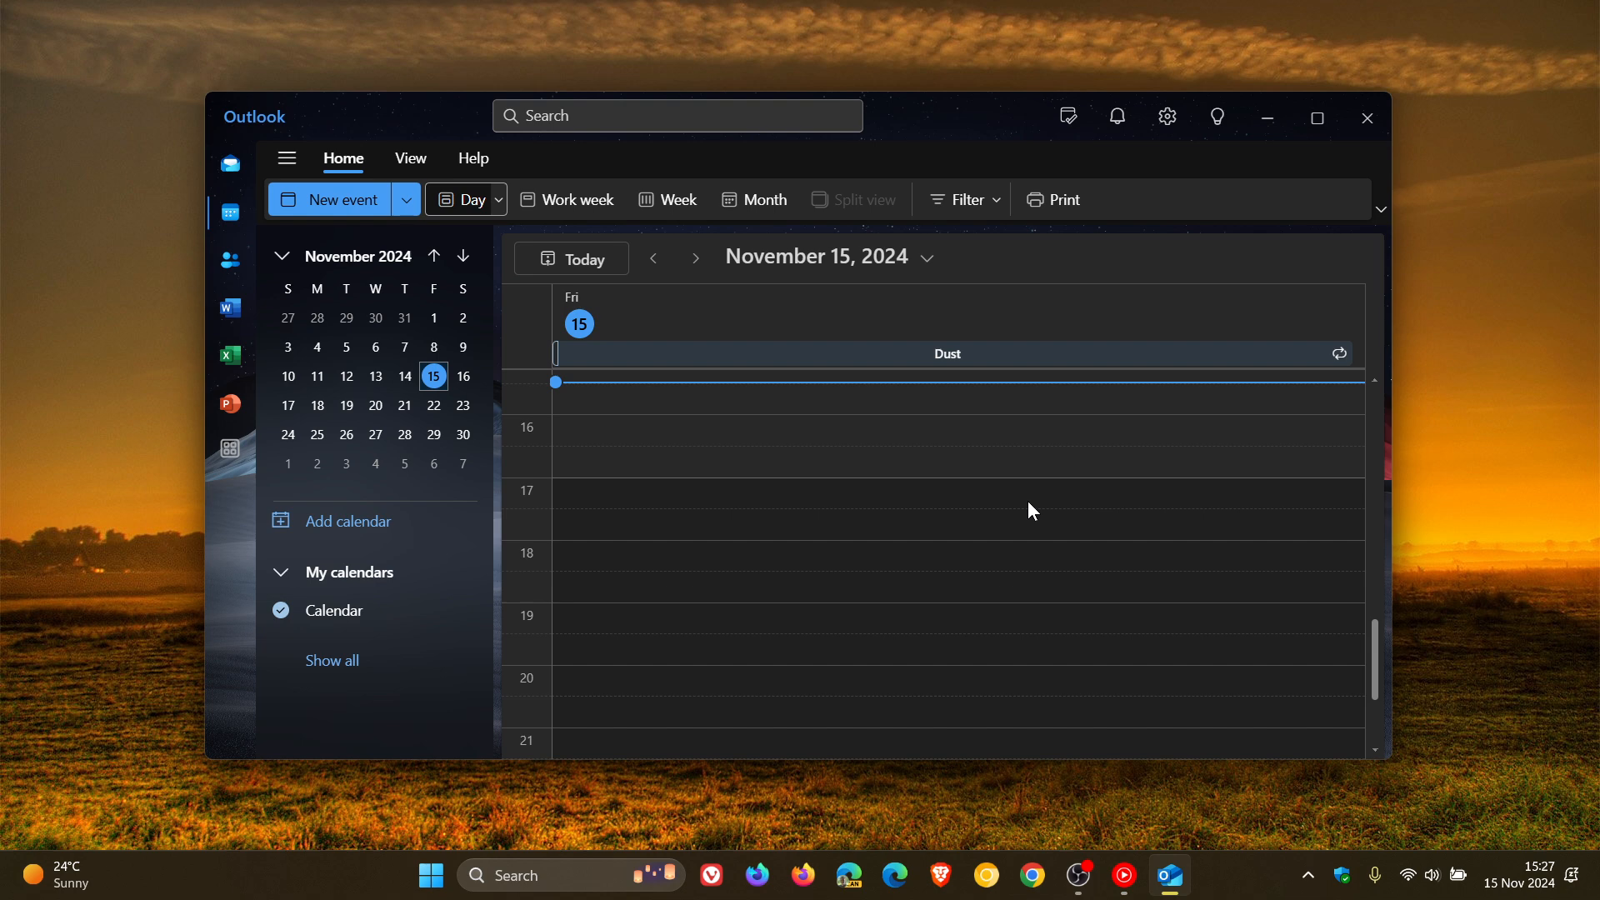
mouse_move(403, 317)
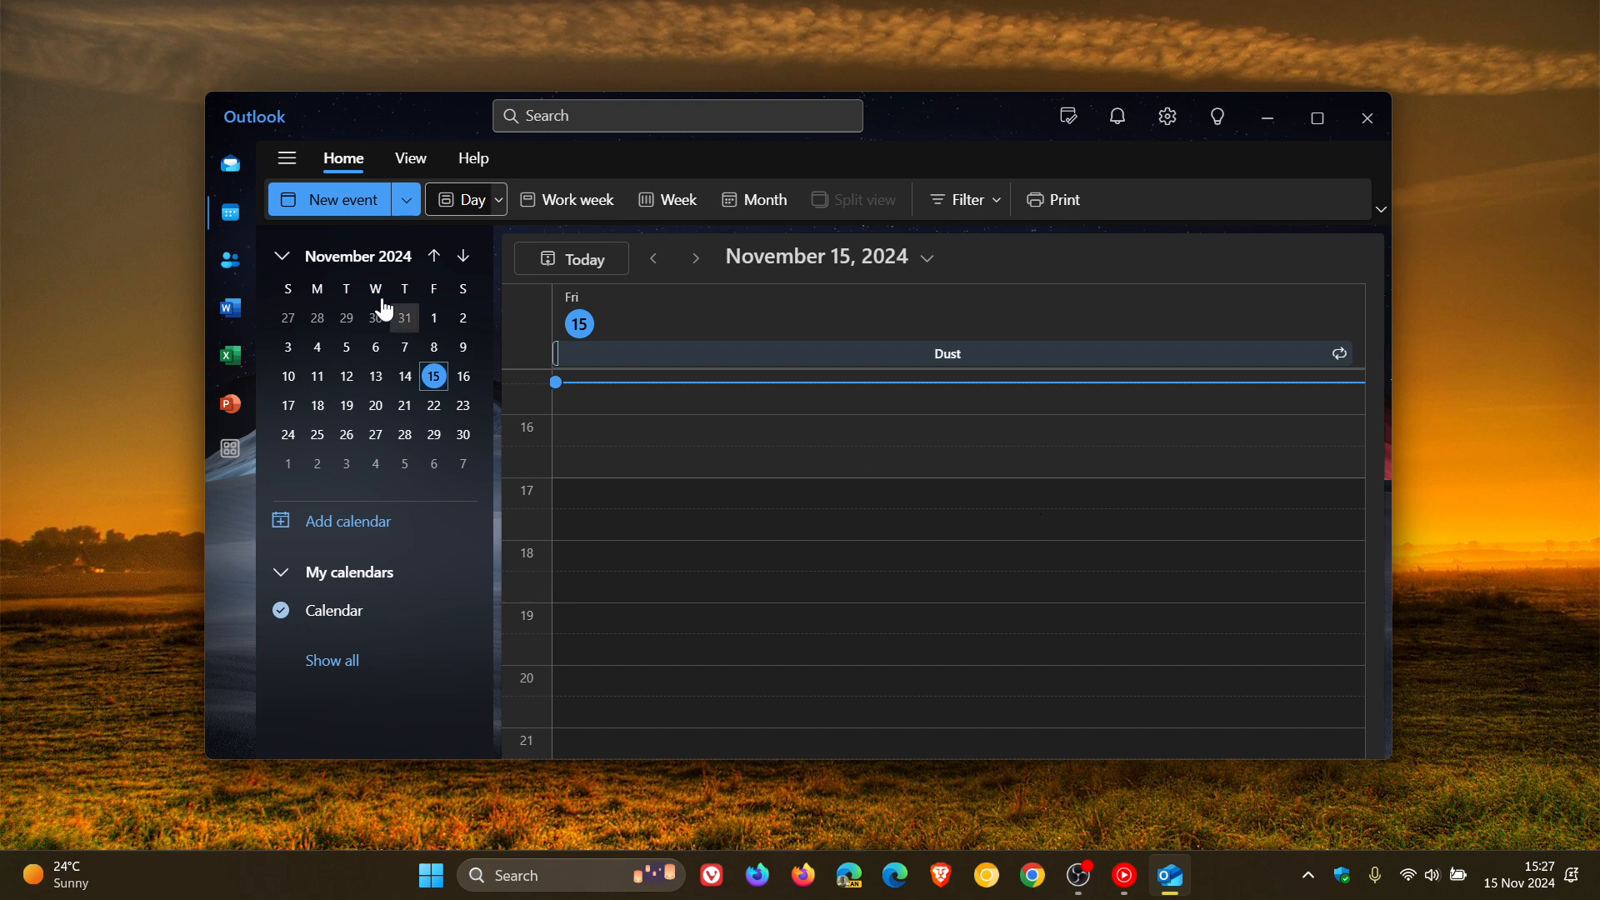
Step: Return to Mail, maximize and restore the window, then close Outlook to the desktop
left_click(230, 163)
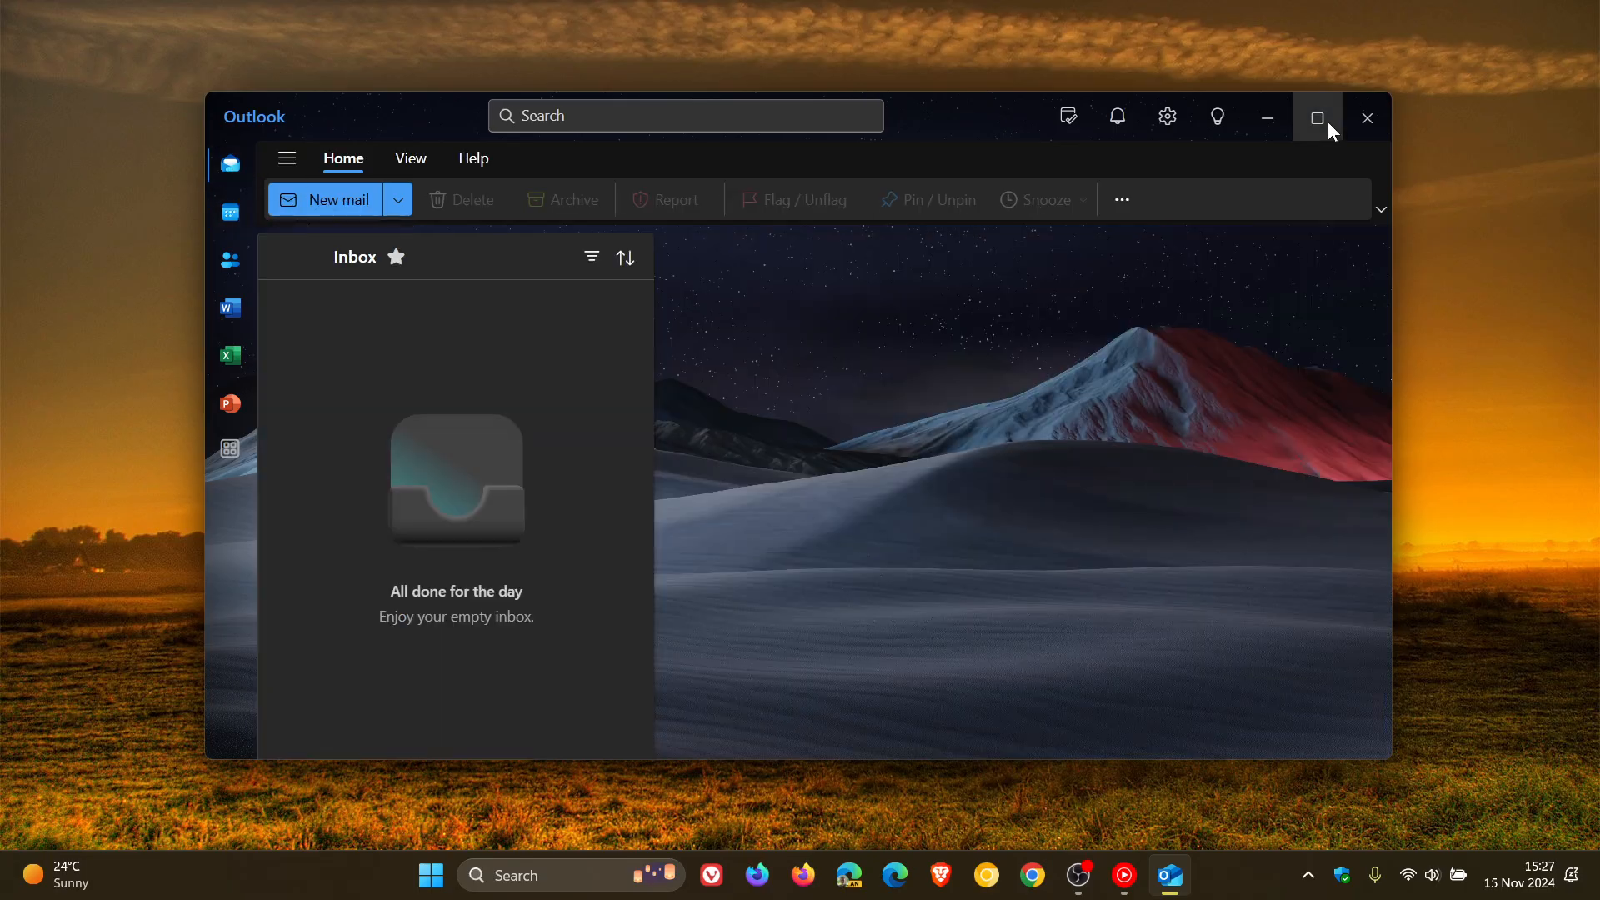
left_click(1317, 116)
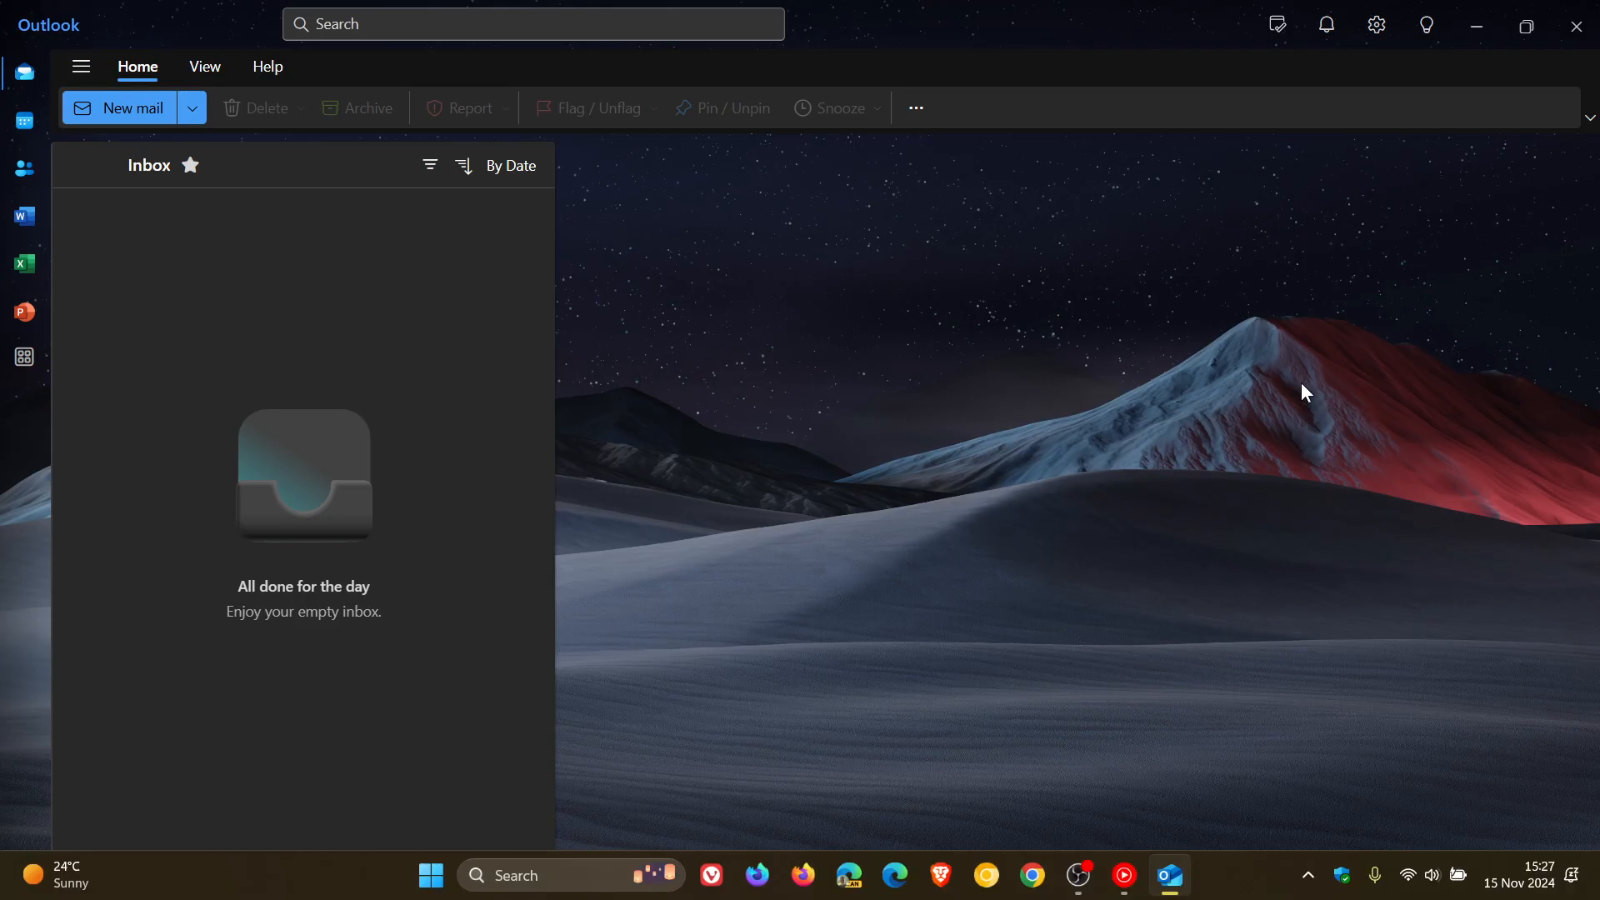
left_click(1525, 25)
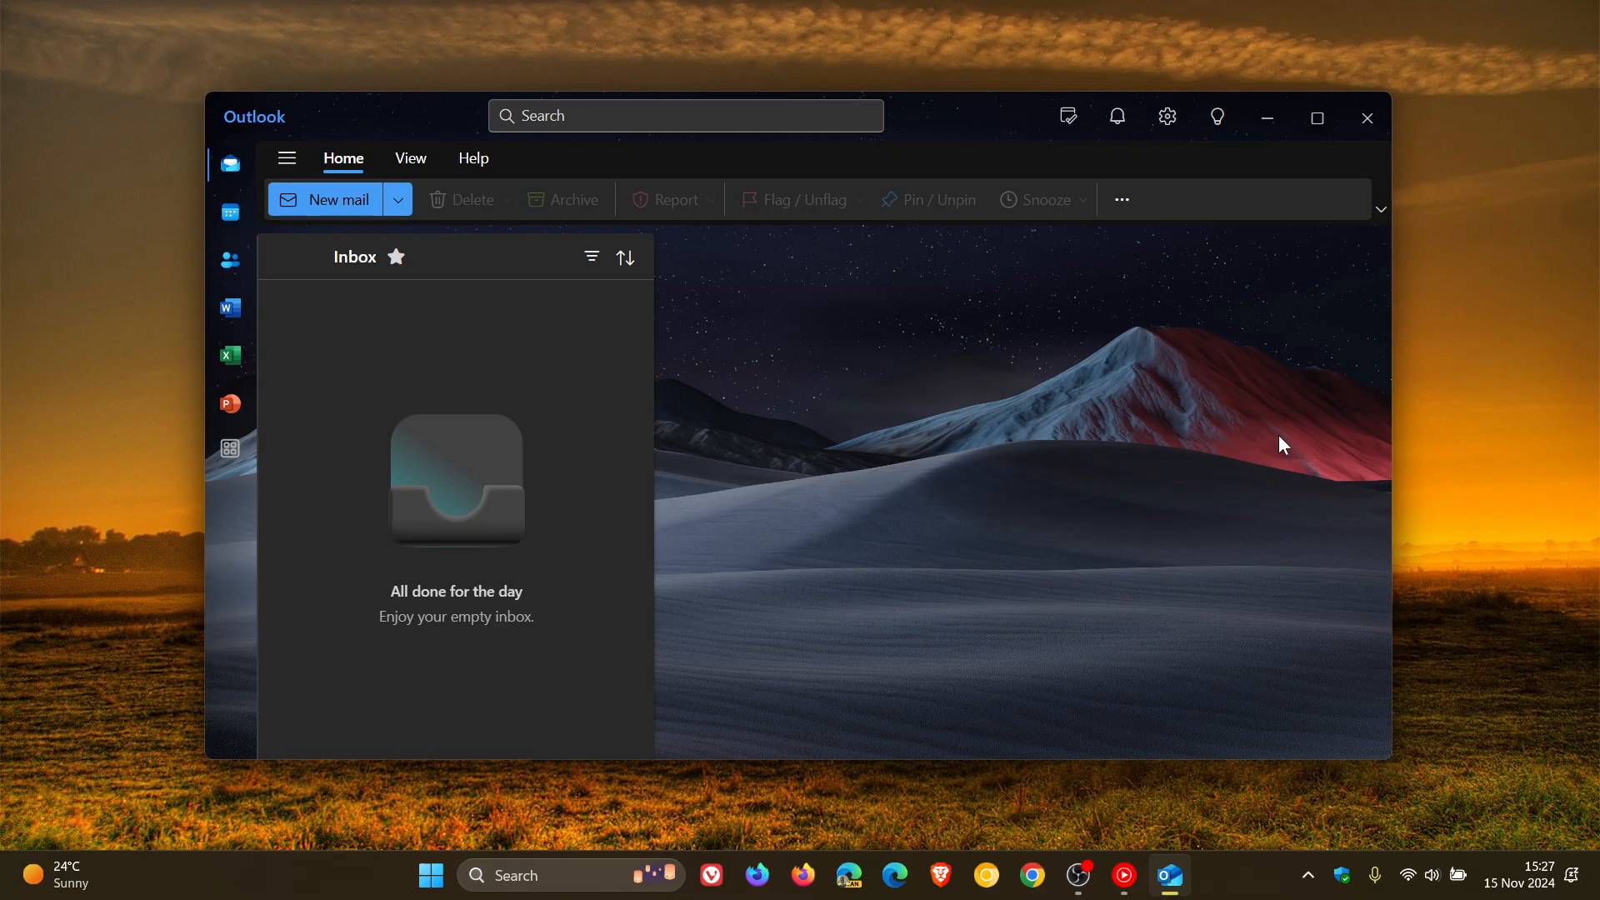
left_click(1365, 117)
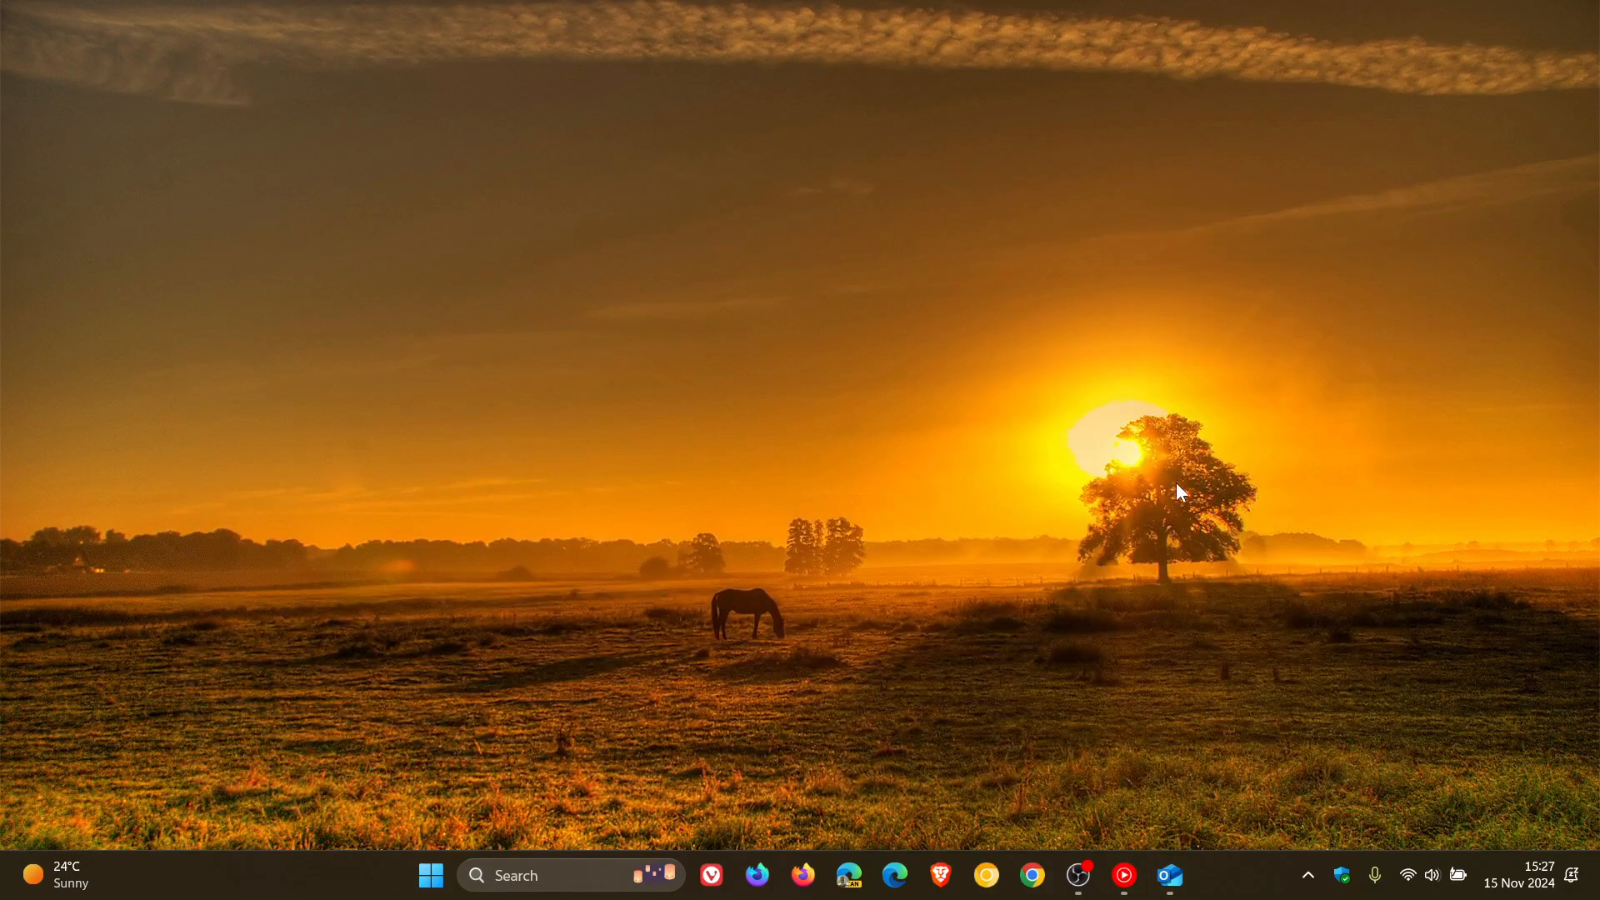